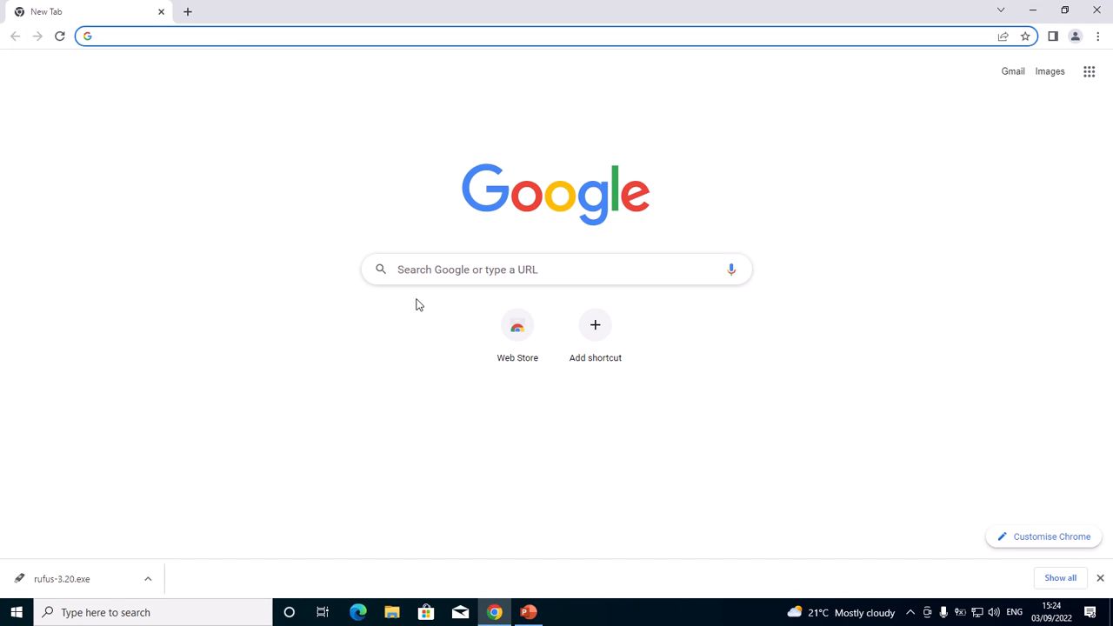
pyautogui.moveTo(290, 198)
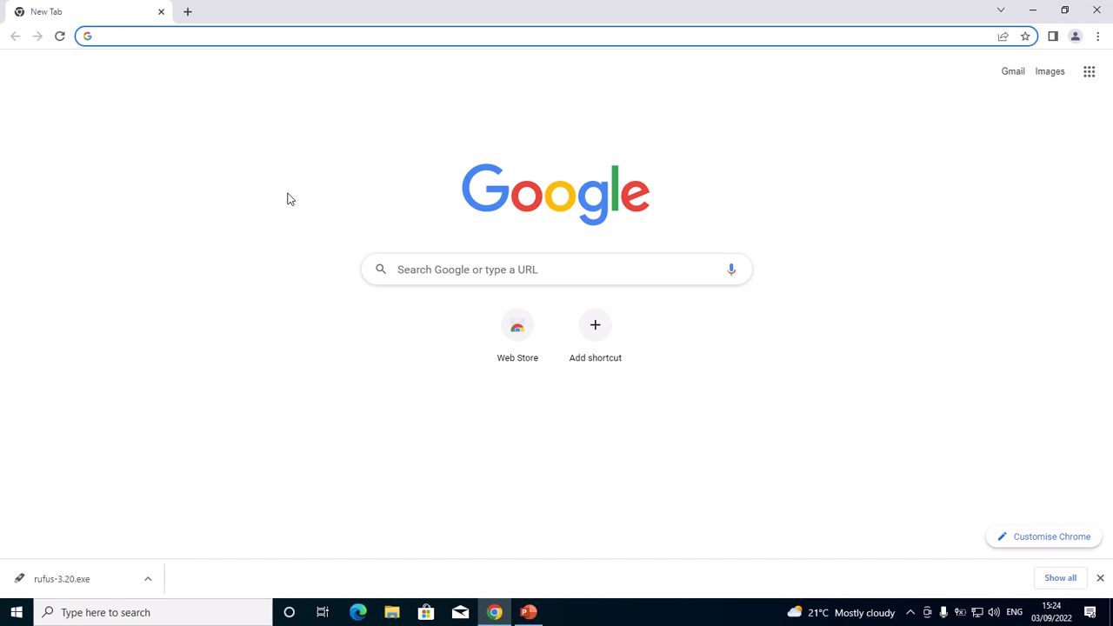
pyautogui.moveTo(257, 226)
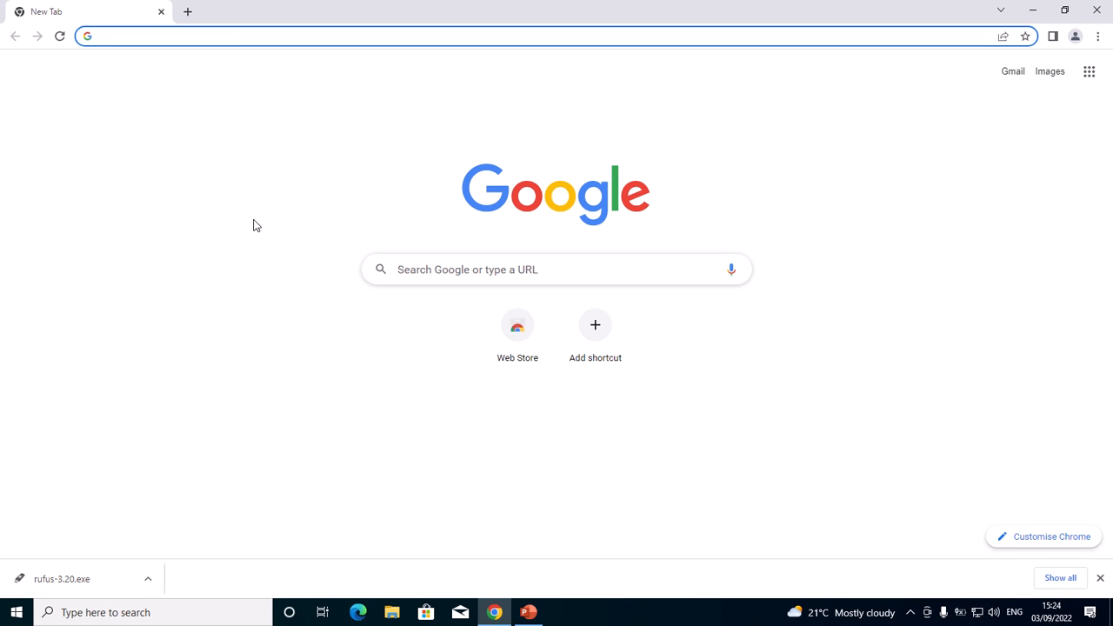
pyautogui.moveTo(175, 205)
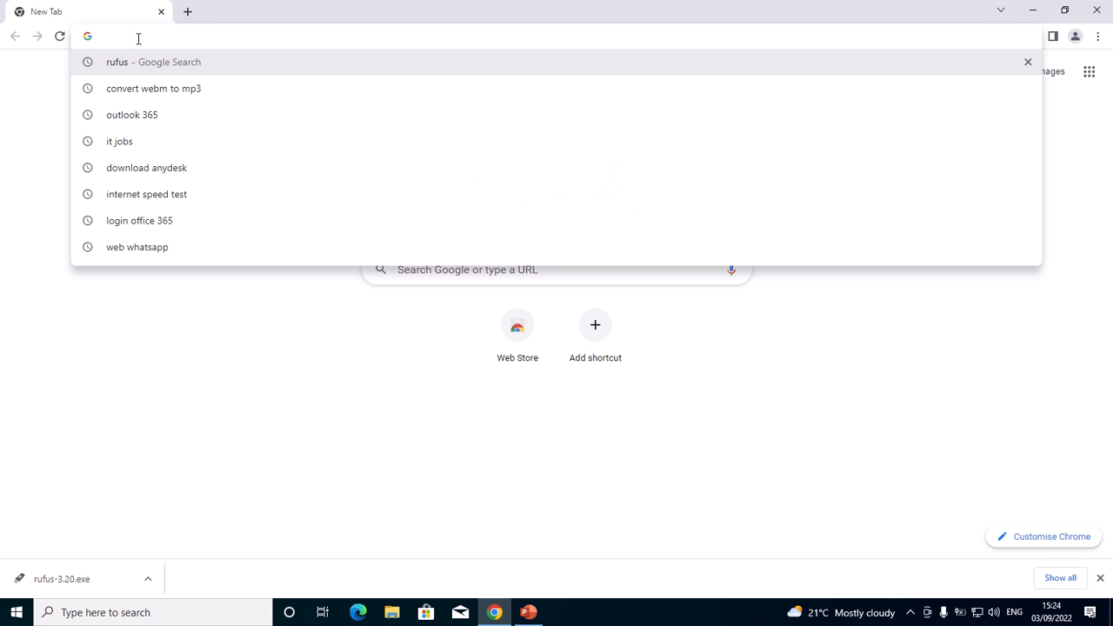
# Search 'rufus', reach the official Rufus site and scroll to its Download section listing Rufus 3.20.
pyautogui.write('rufus')
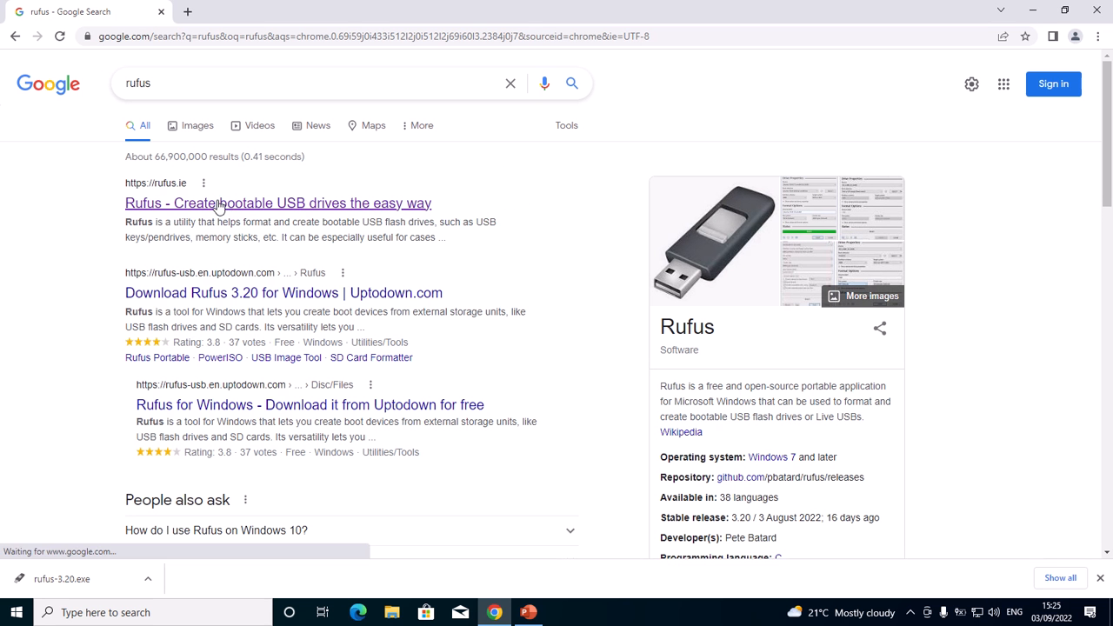
pyautogui.moveTo(226, 209)
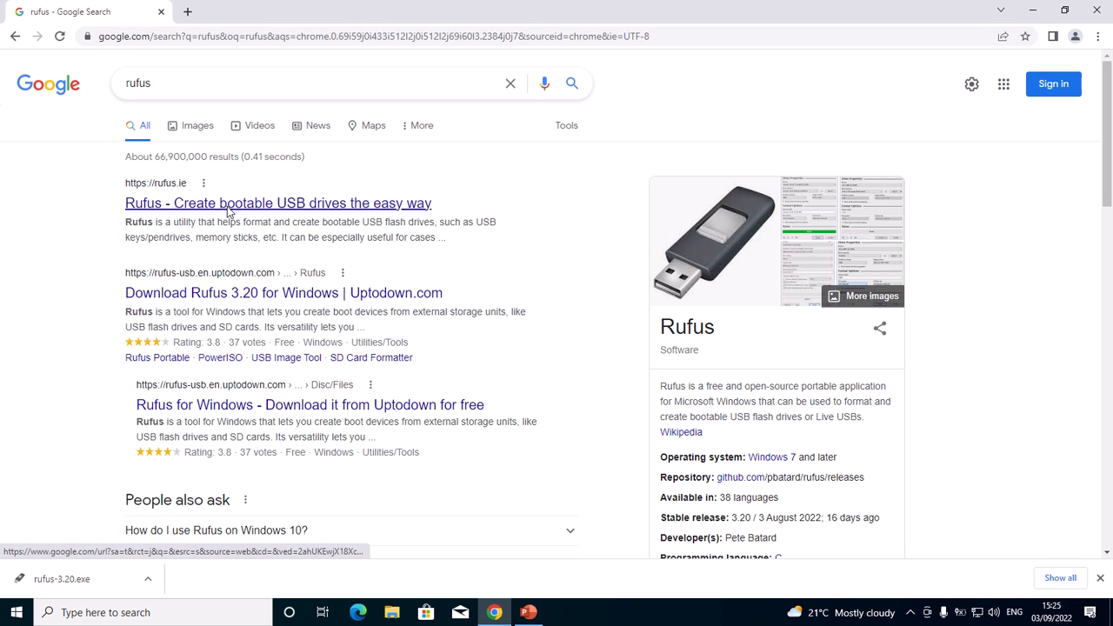
pyautogui.click(278, 202)
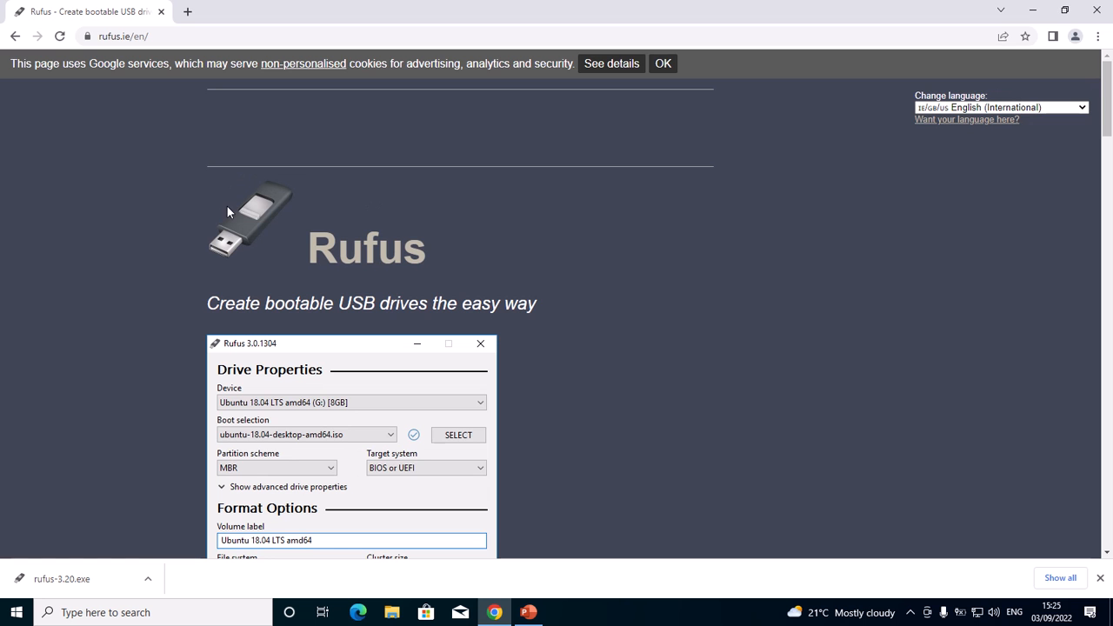
pyautogui.scroll(-3)
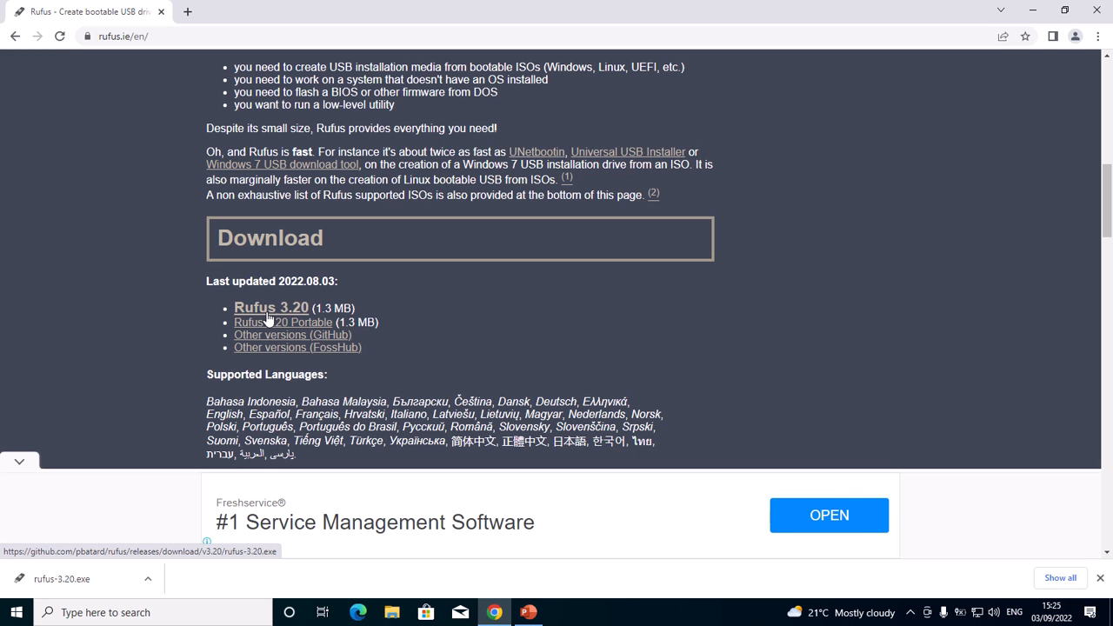
pyautogui.moveTo(282, 322)
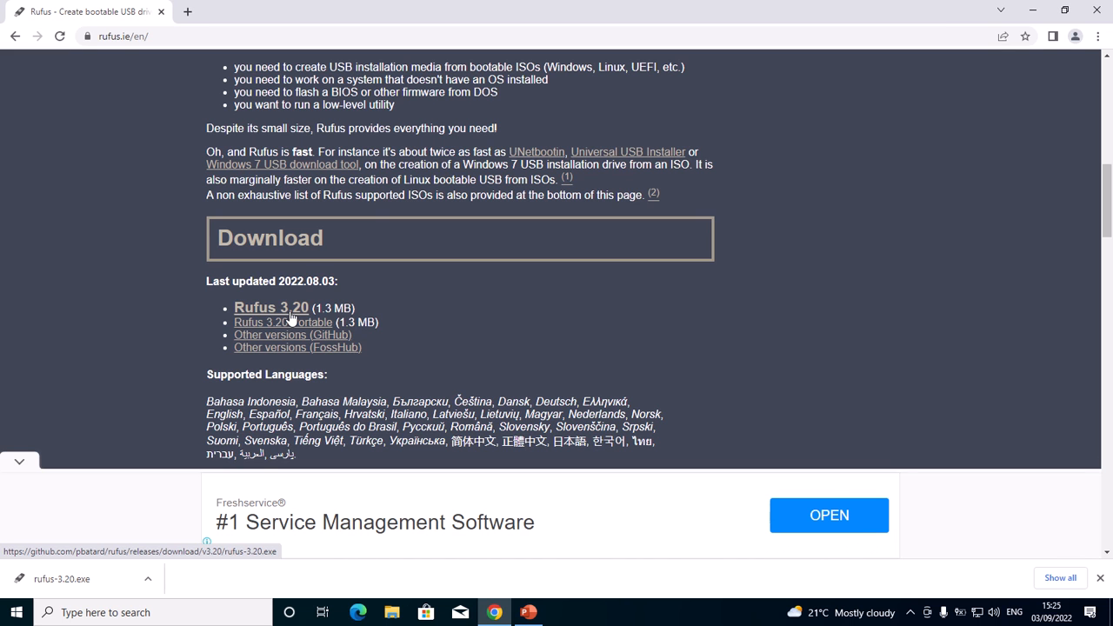
pyautogui.moveTo(305, 322)
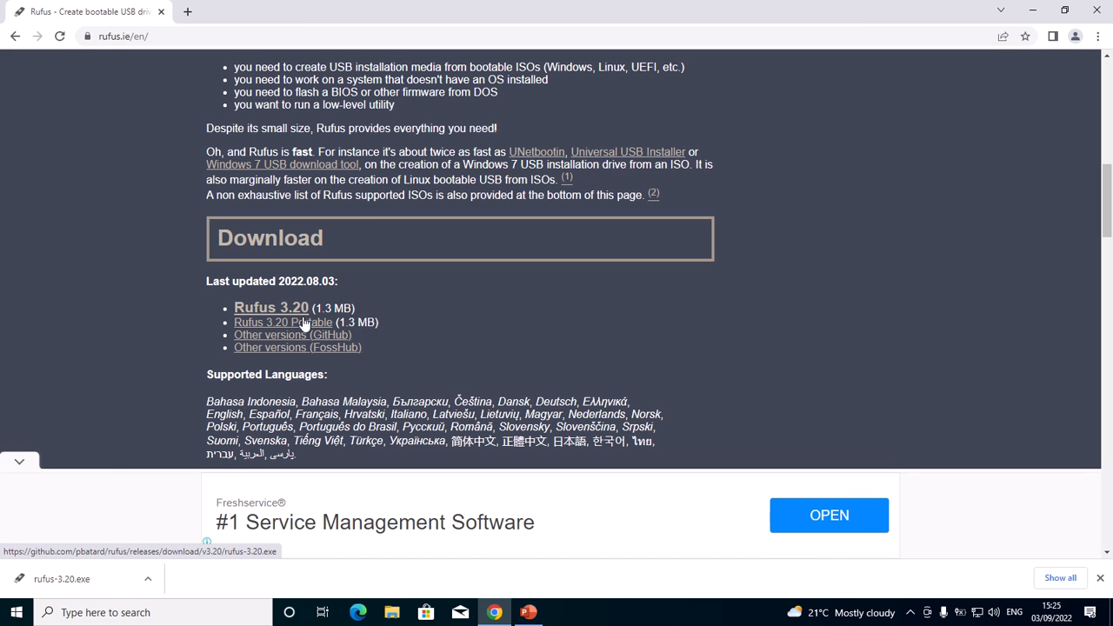
# Show the download options for rufus-3.20.exe to launch it.
pyautogui.click(146, 577)
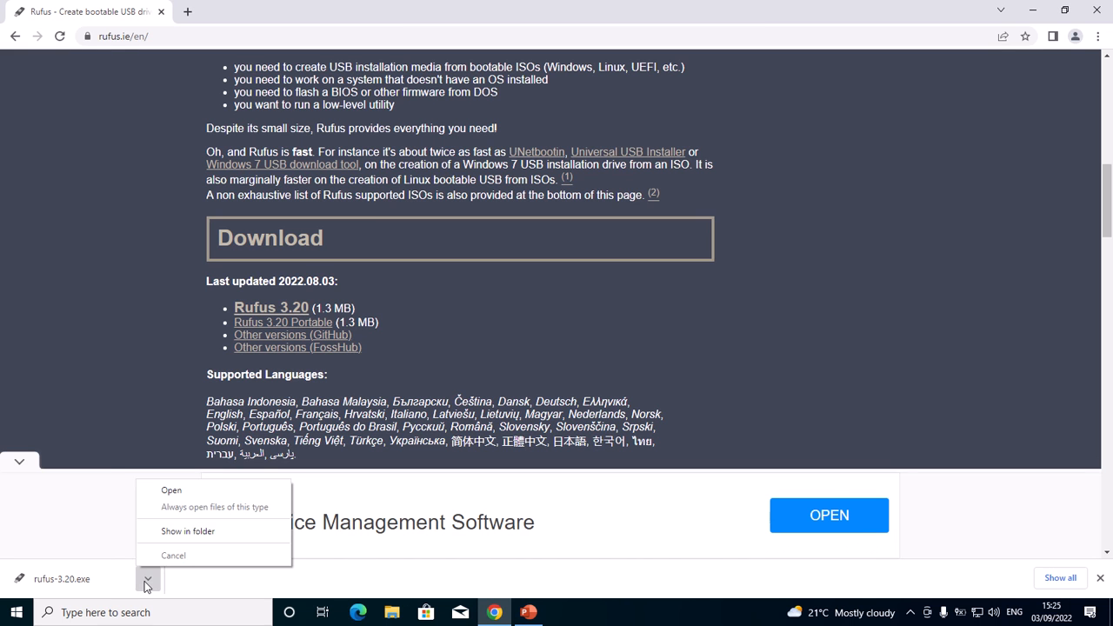
pyautogui.moveTo(143, 556)
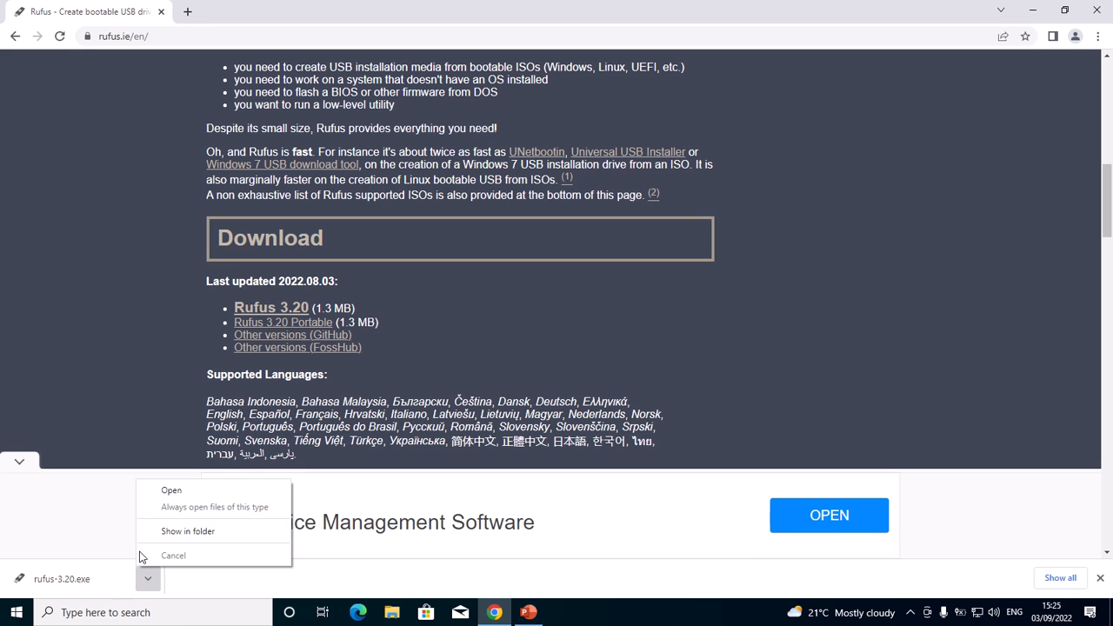
pyautogui.moveTo(170, 490)
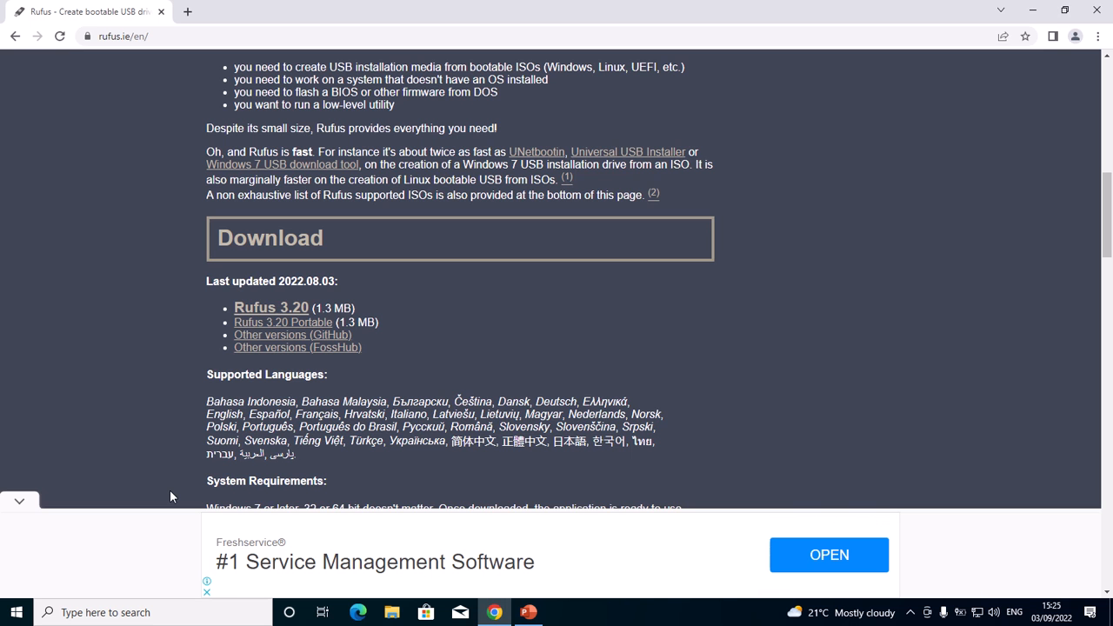
pyautogui.moveTo(448, 363)
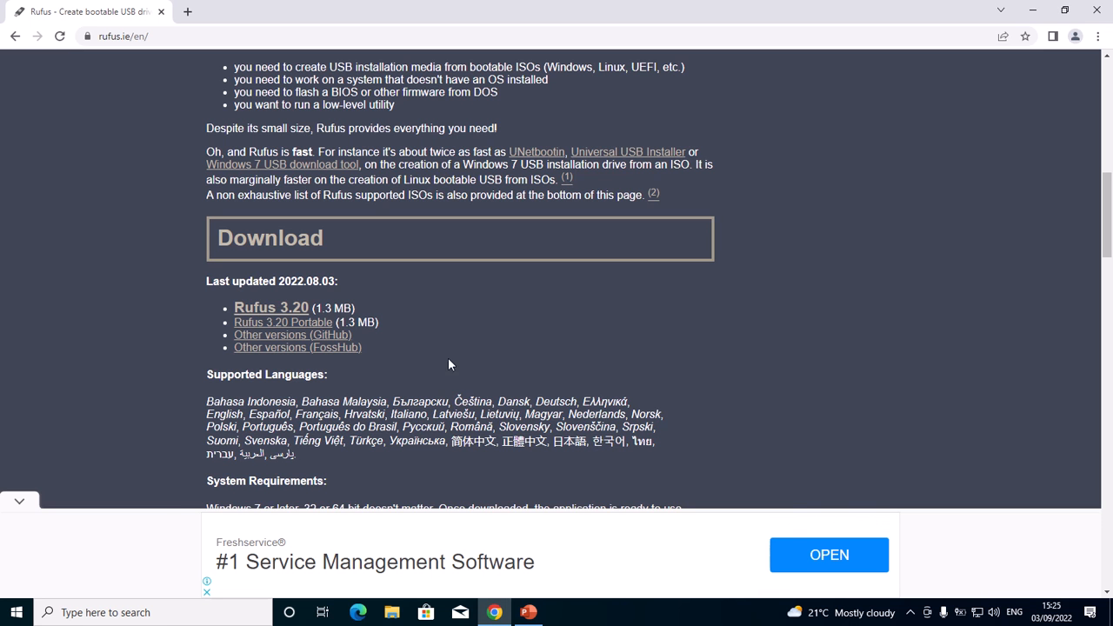
pyautogui.moveTo(494, 404)
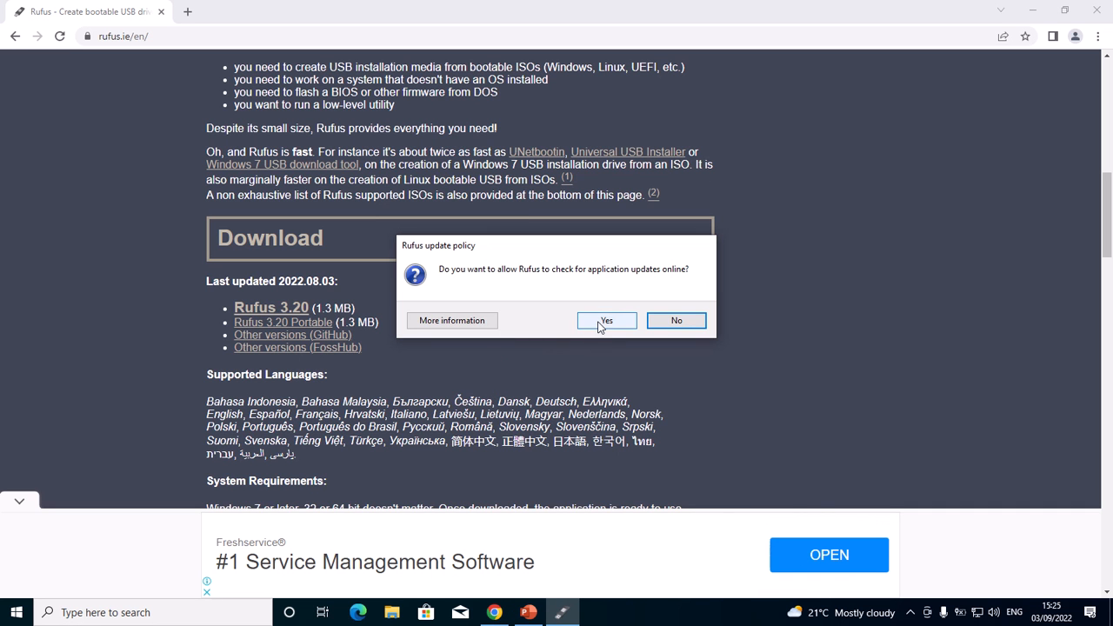
# Allow Rufus to check for updates online, reaching its main window.
pyautogui.click(606, 320)
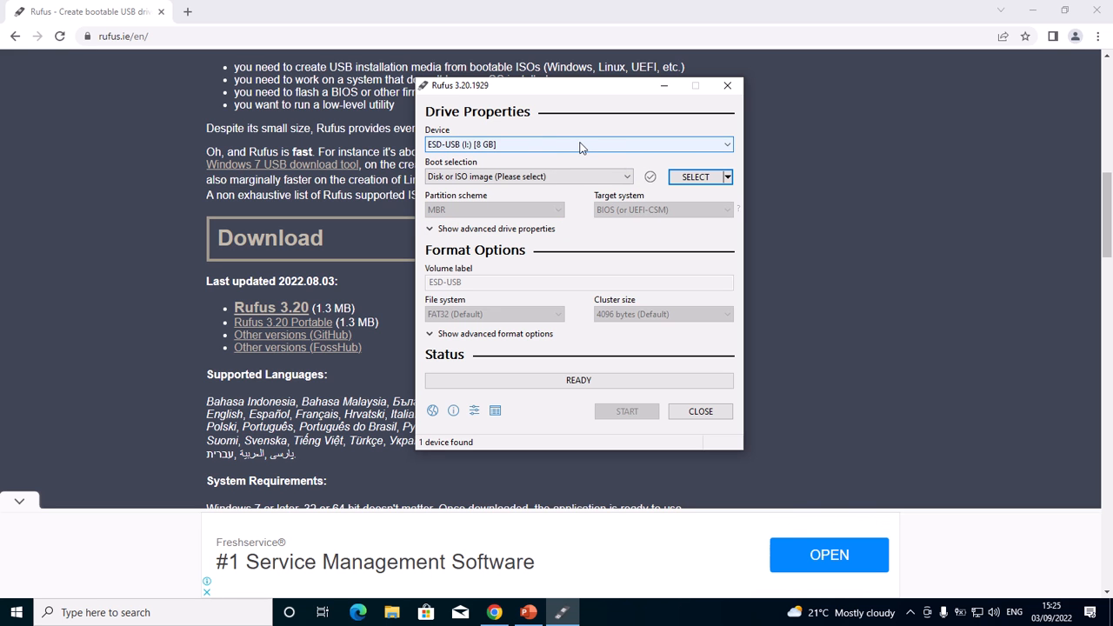
pyautogui.moveTo(487, 146)
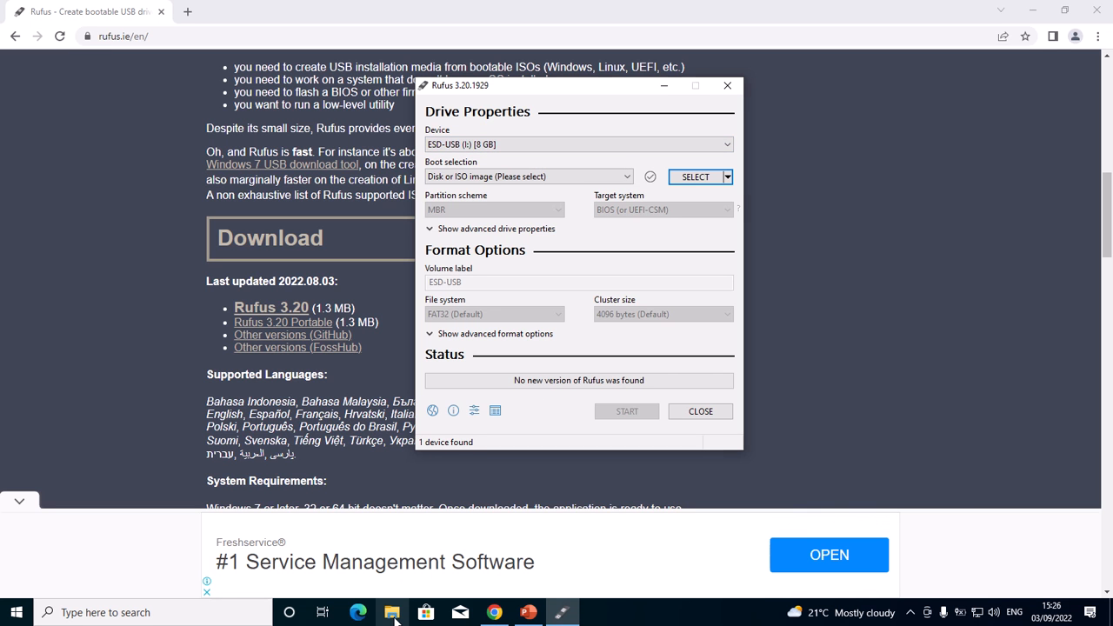
pyautogui.click(393, 612)
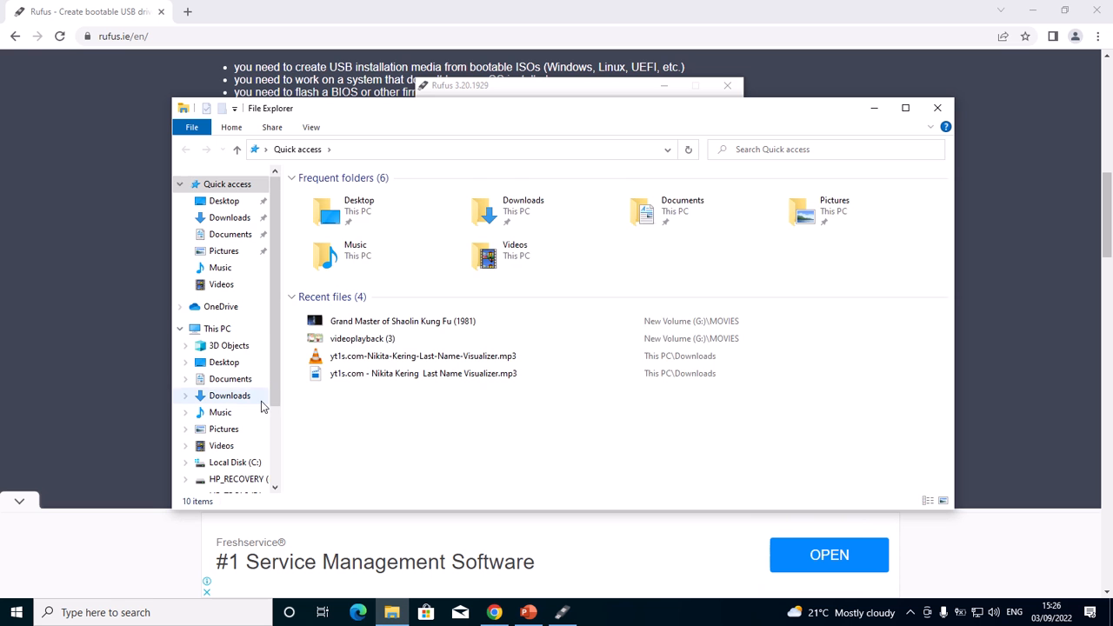
pyautogui.click(217, 327)
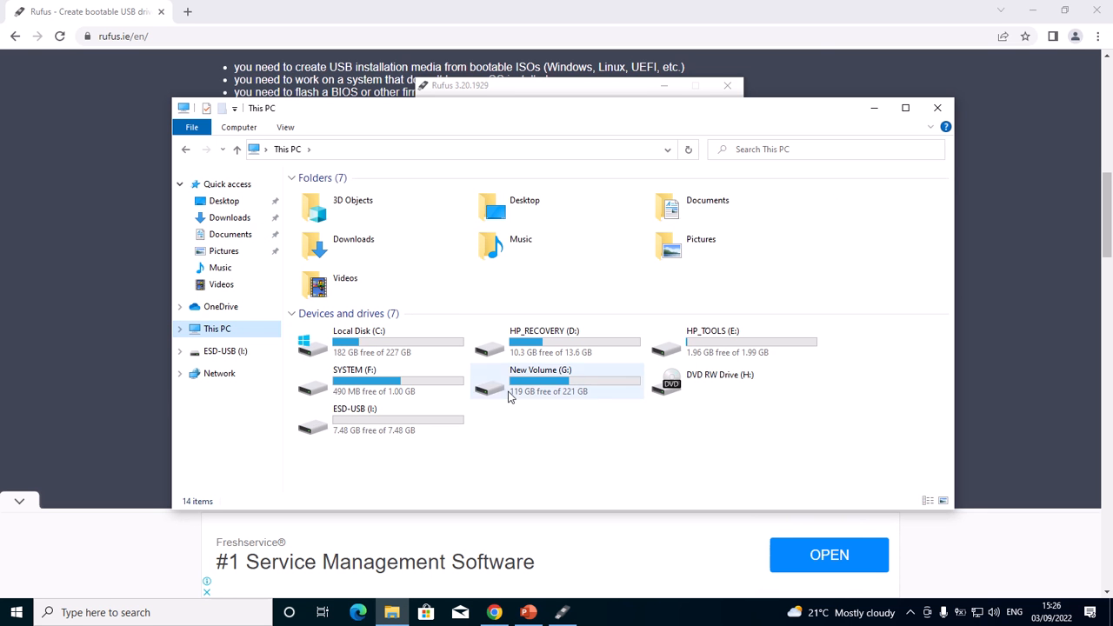
pyautogui.moveTo(434, 423)
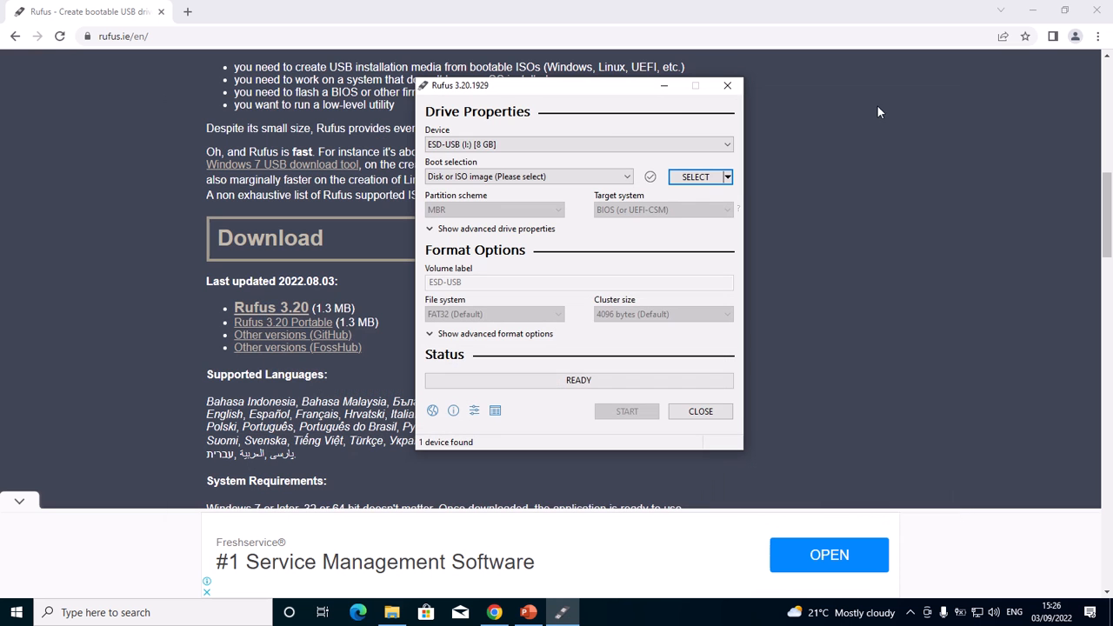
pyautogui.click(578, 143)
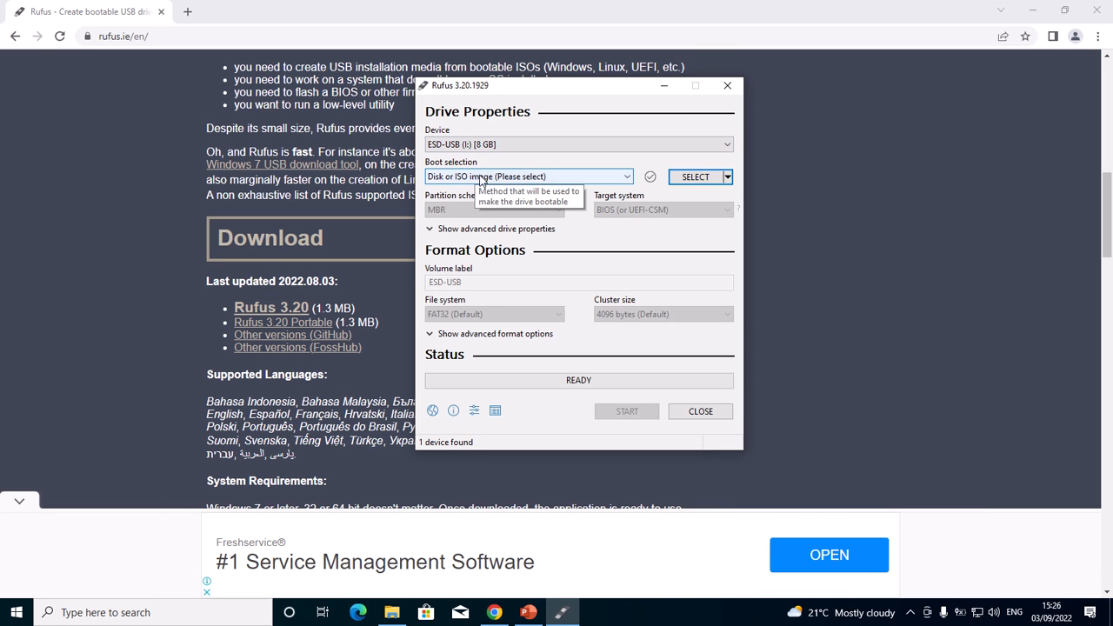
pyautogui.moveTo(450, 185)
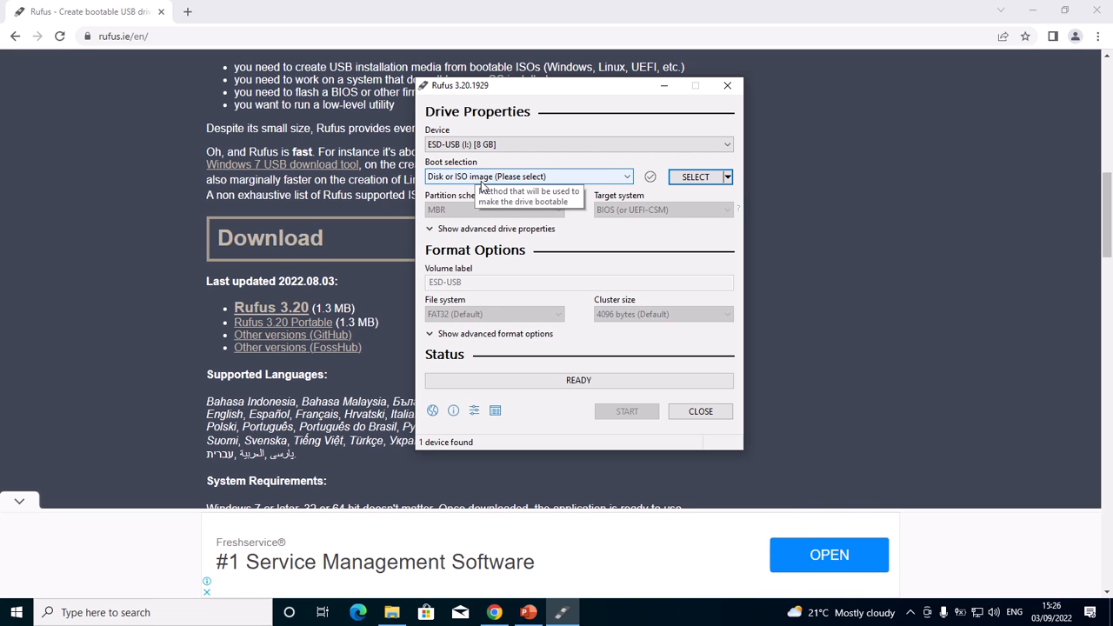
pyautogui.moveTo(511, 185)
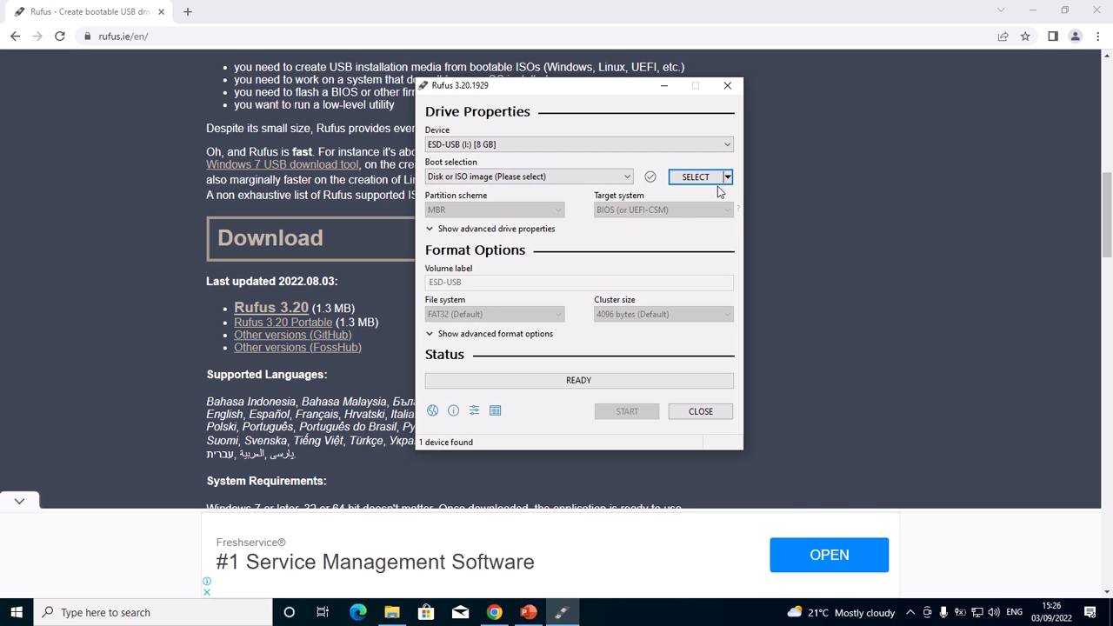
pyautogui.moveTo(696, 177)
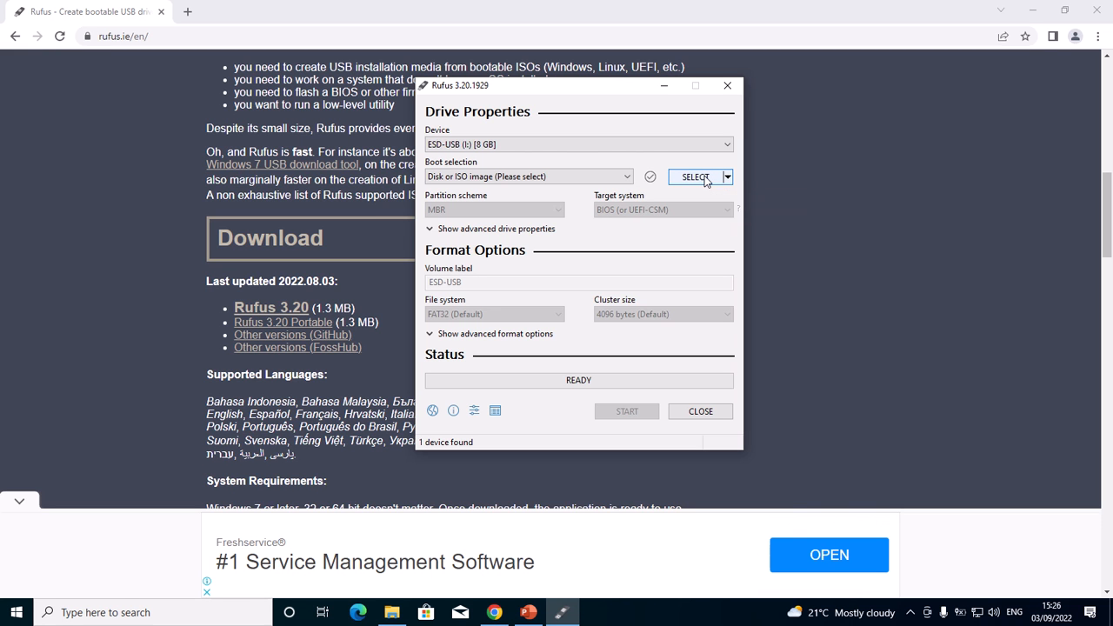
pyautogui.moveTo(703, 188)
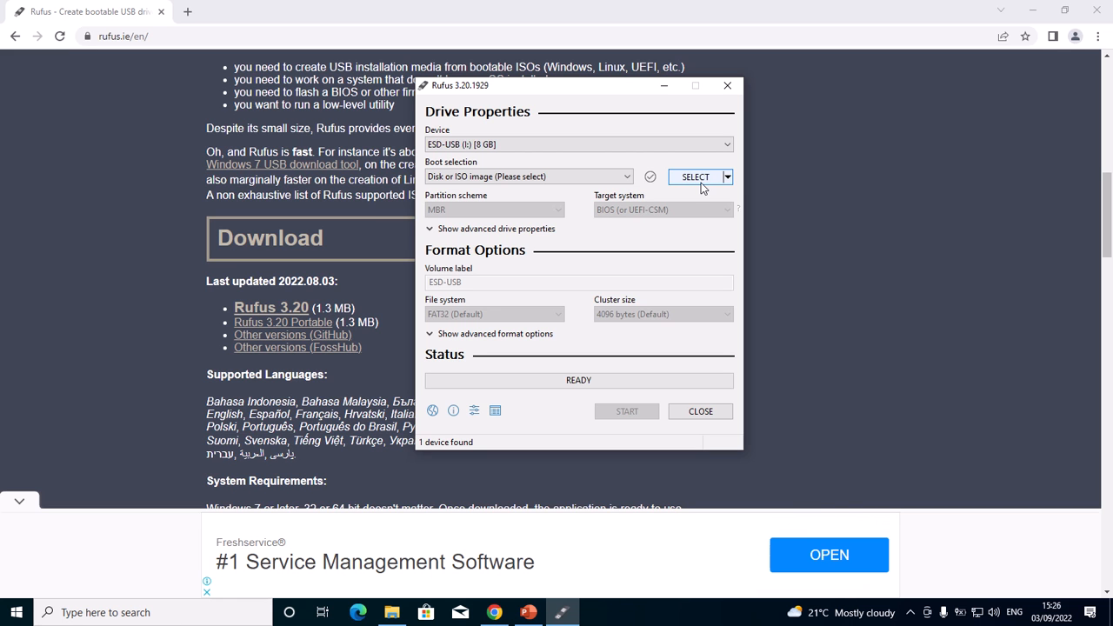
pyautogui.moveTo(699, 184)
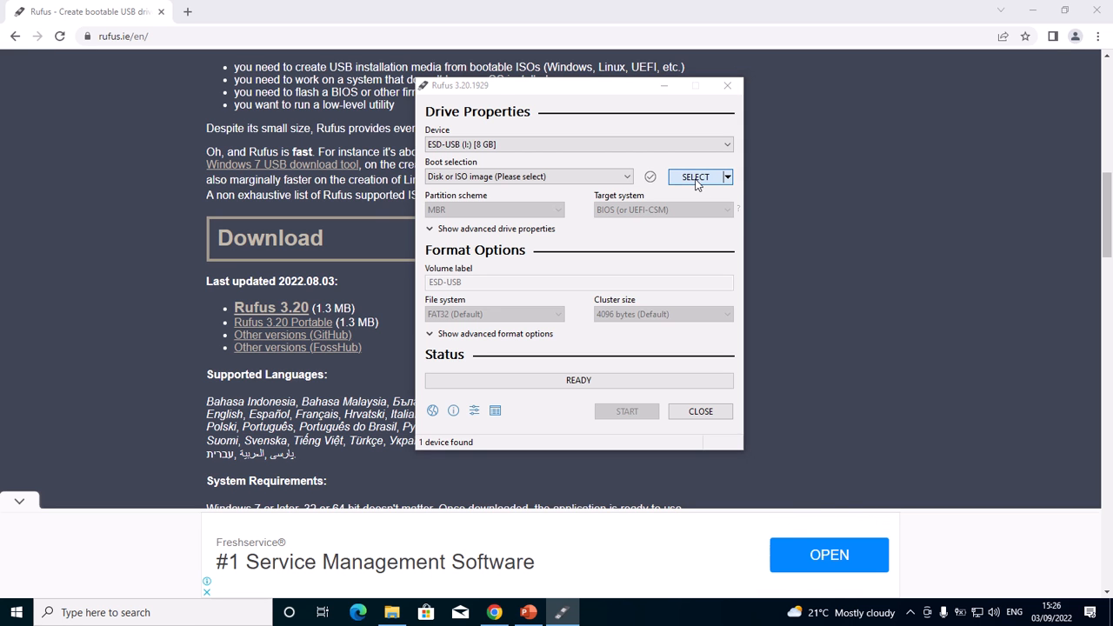
pyautogui.moveTo(663, 162)
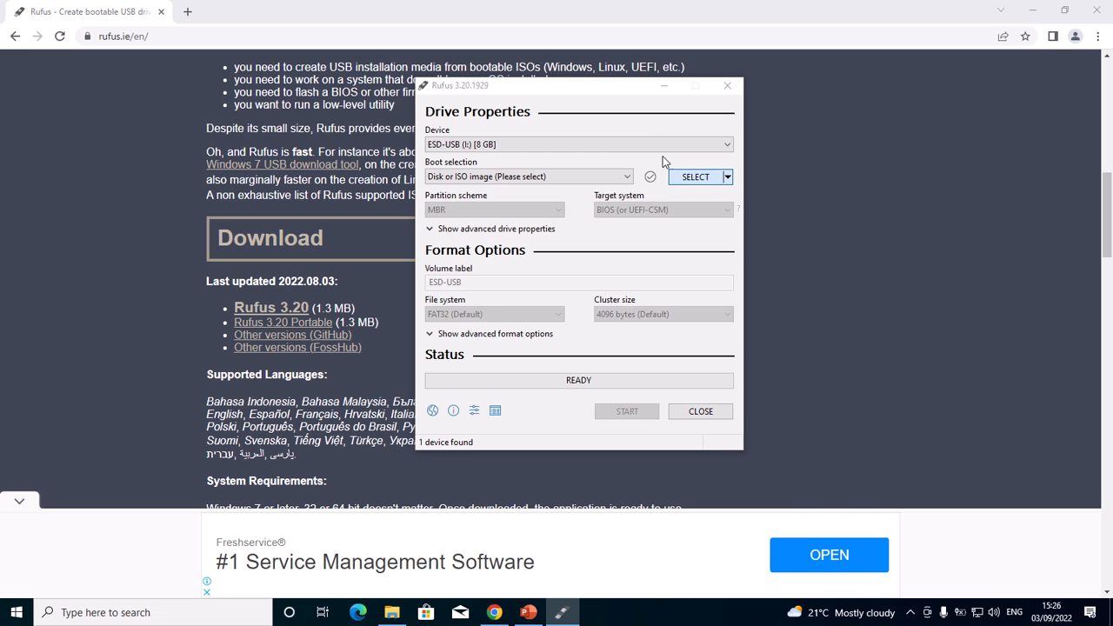
pyautogui.click(696, 177)
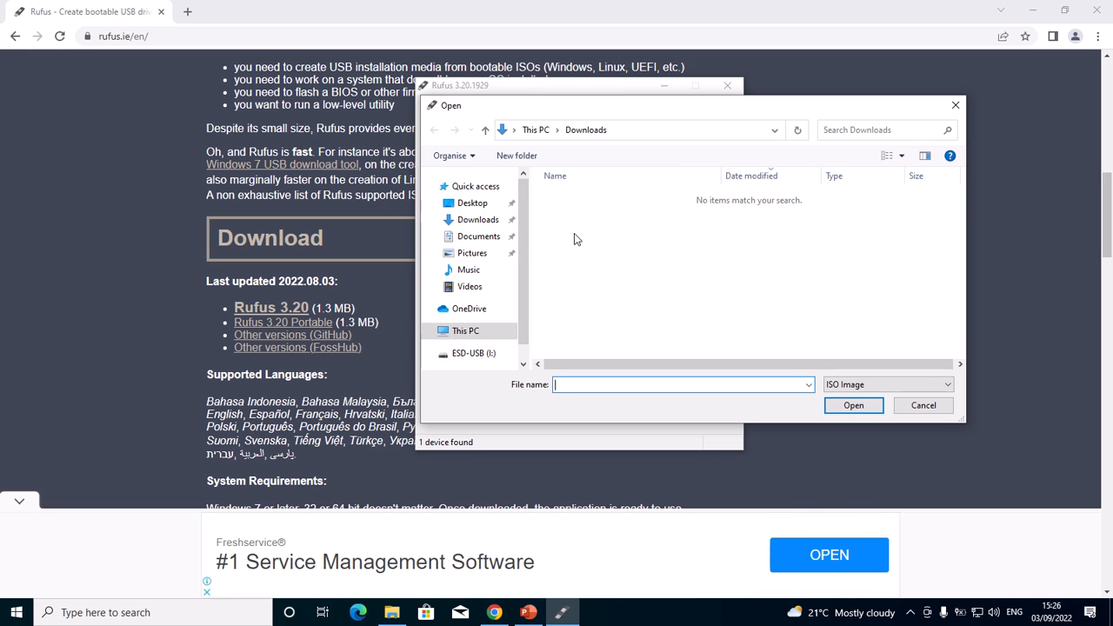
pyautogui.moveTo(539, 244)
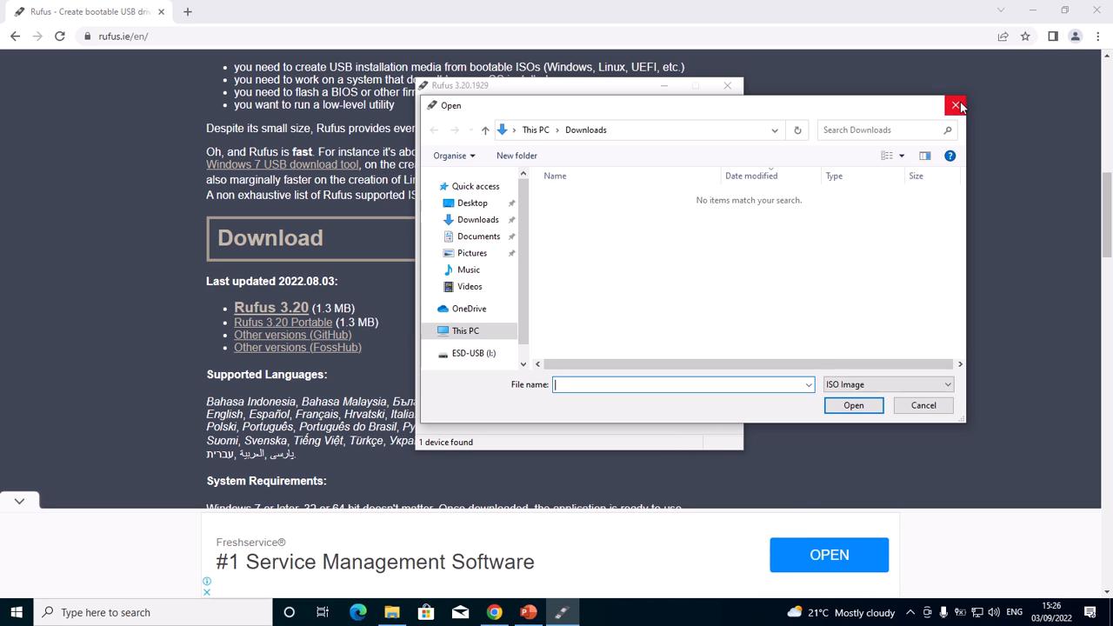
pyautogui.click(956, 106)
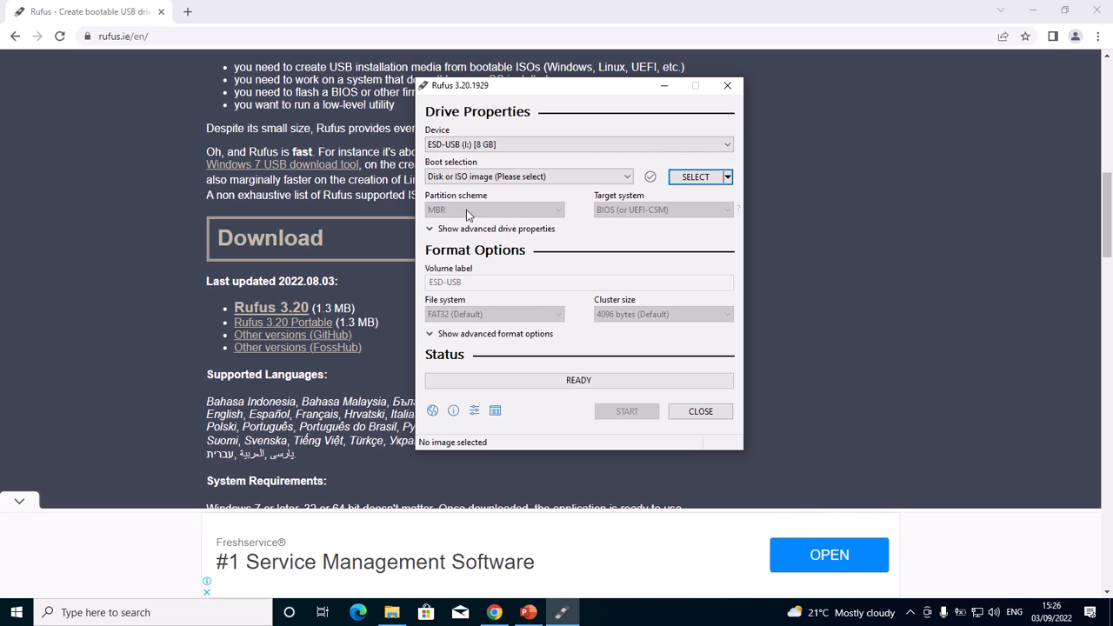
pyautogui.moveTo(508, 219)
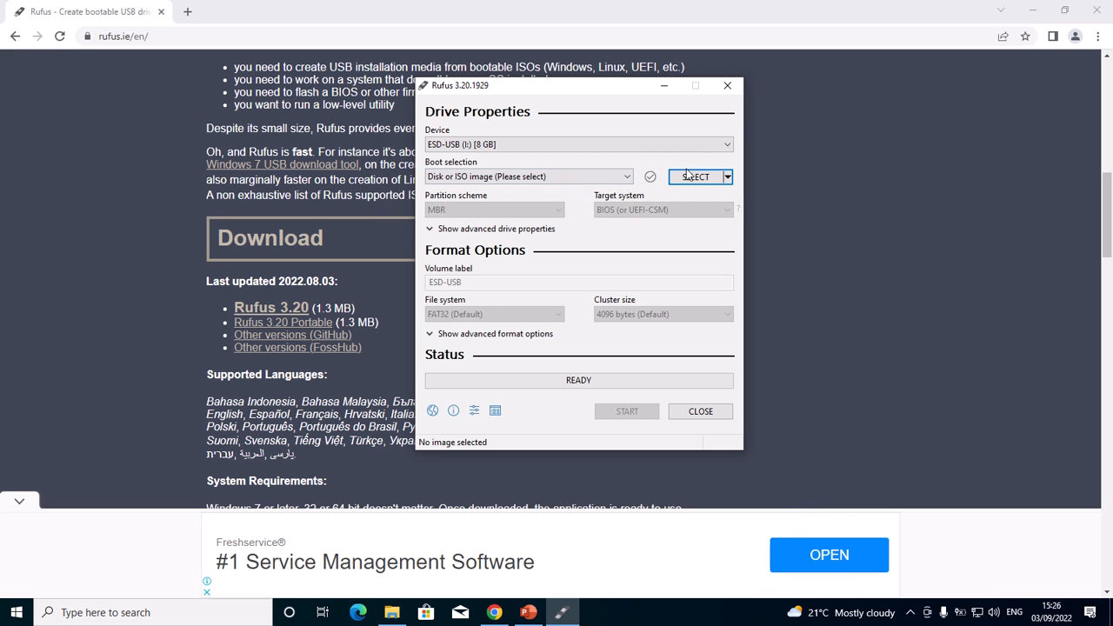
pyautogui.moveTo(696, 178)
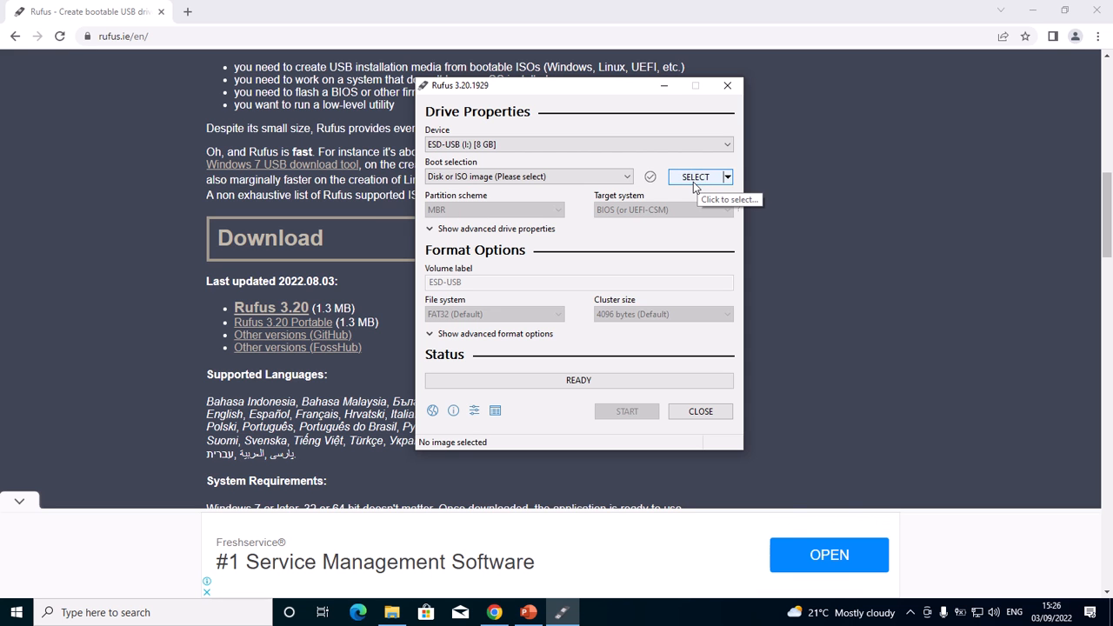
pyautogui.moveTo(478, 209)
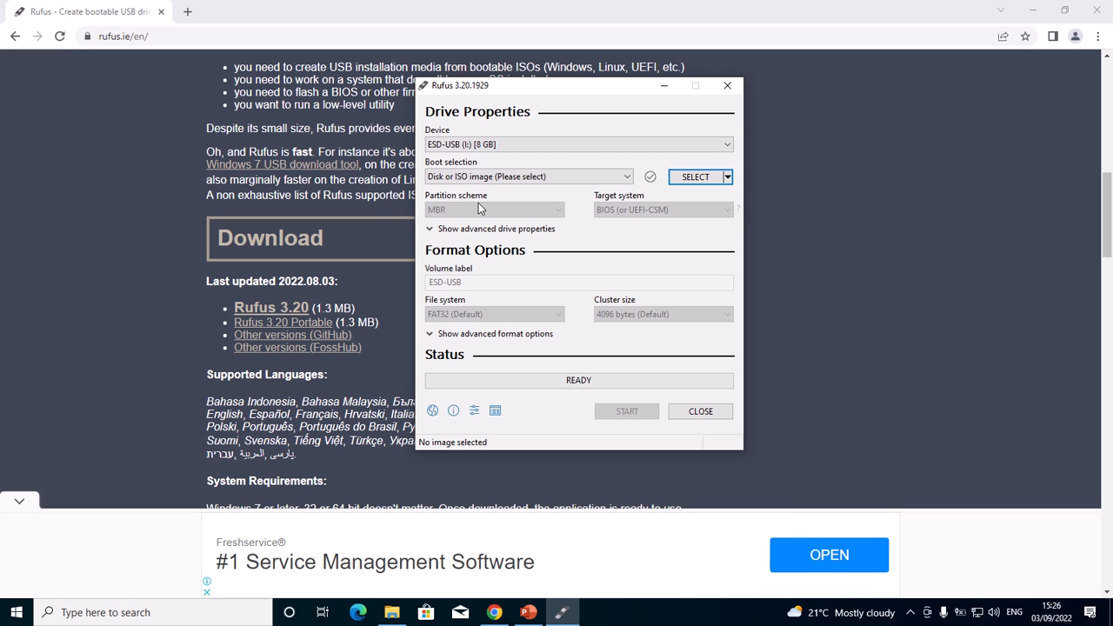
pyautogui.moveTo(514, 223)
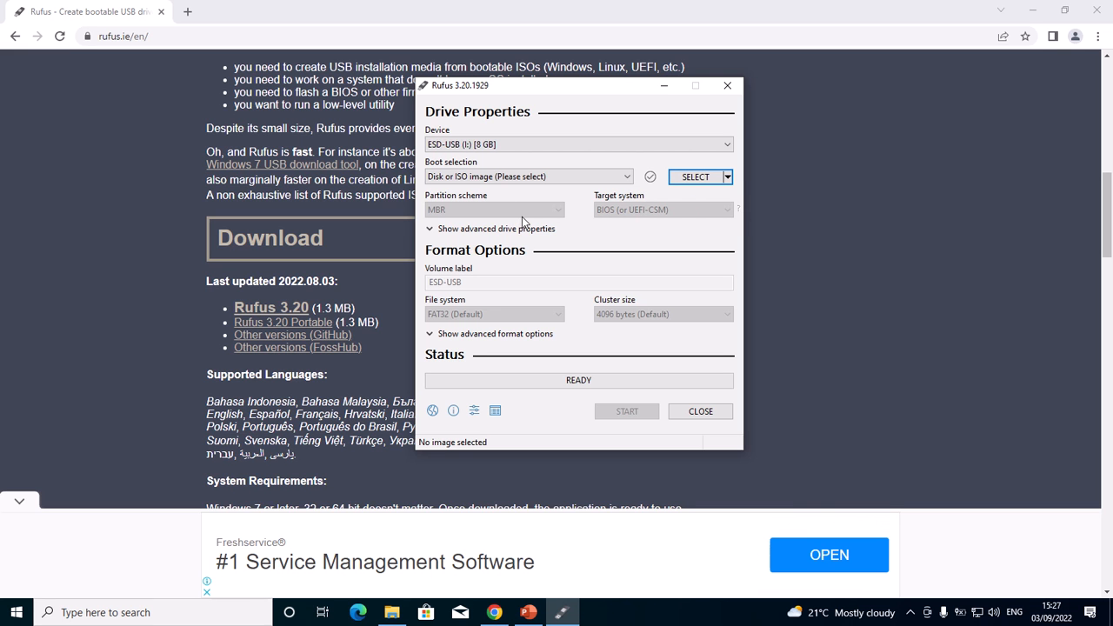
pyautogui.moveTo(562, 223)
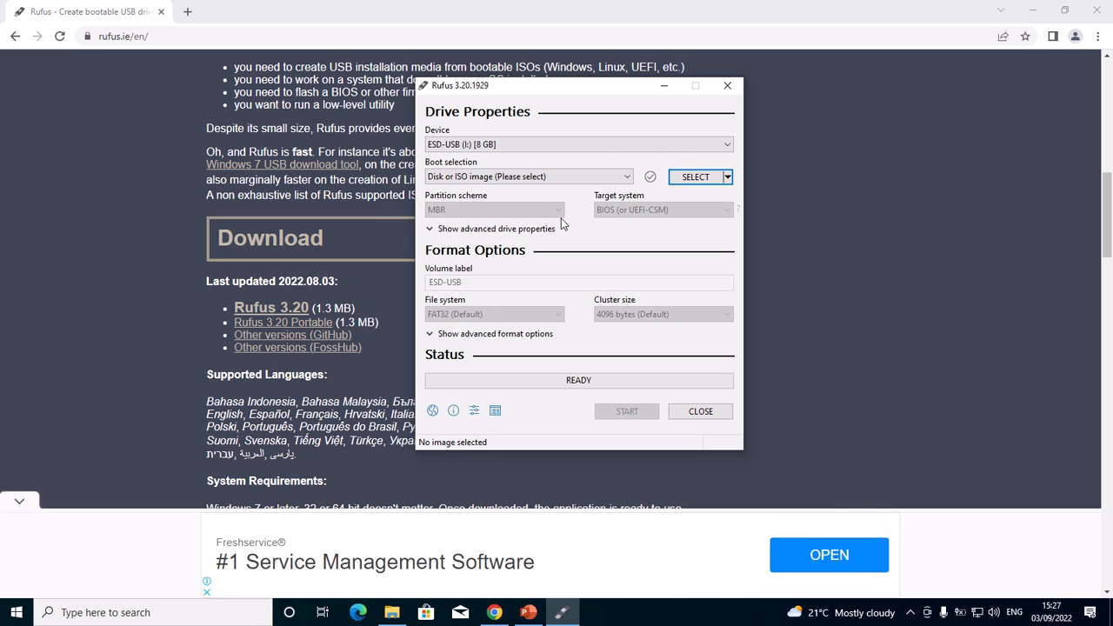
pyautogui.moveTo(446, 242)
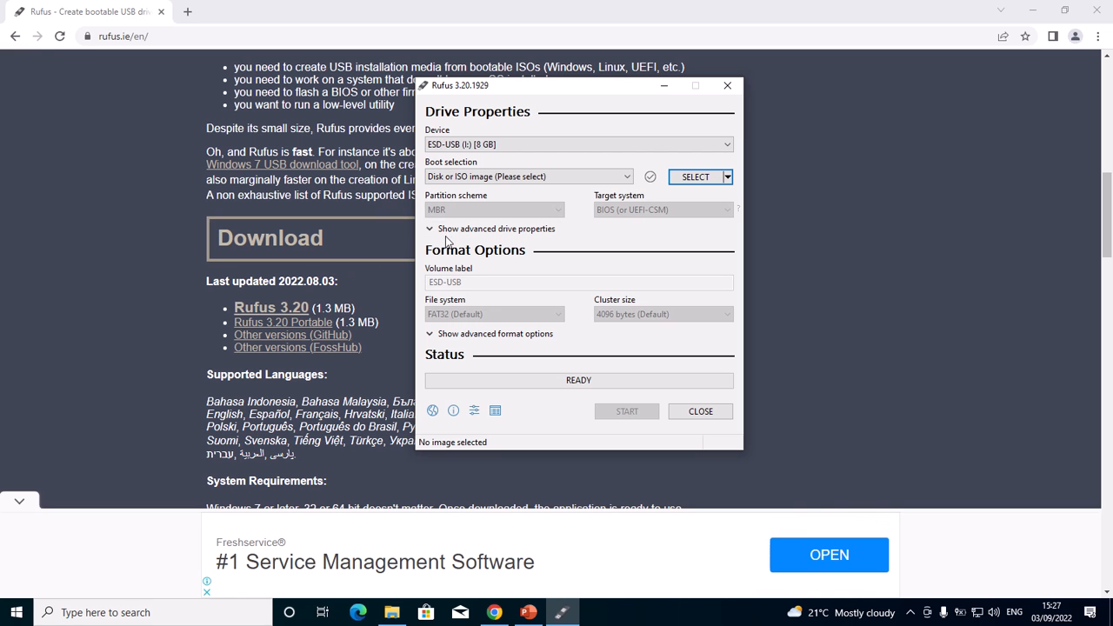
pyautogui.moveTo(250, 356)
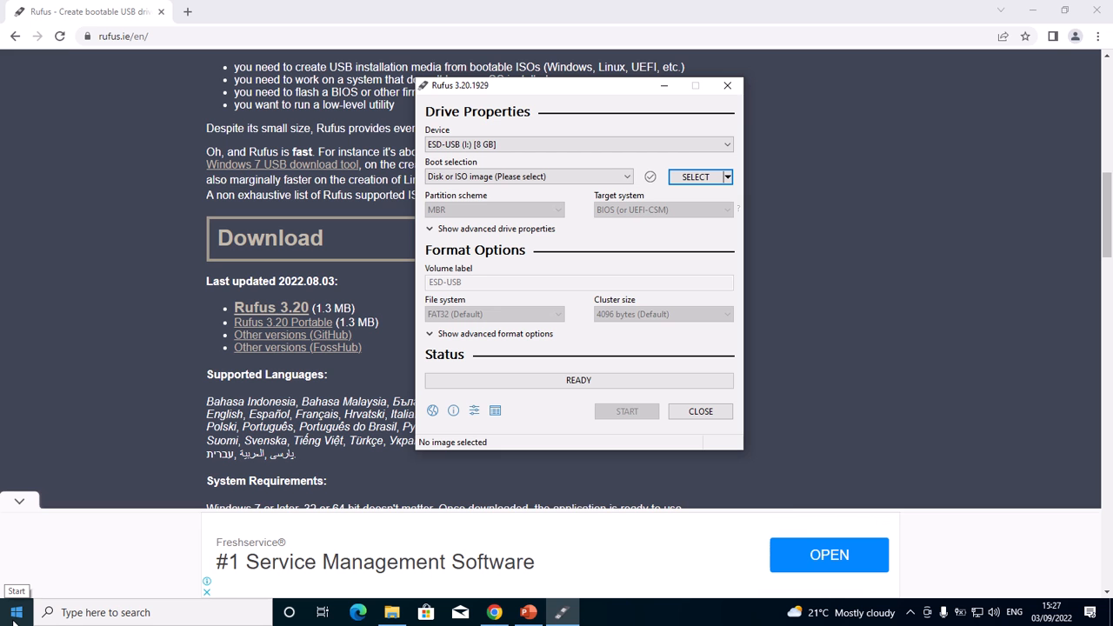
# Launch Disk Management from the Start menu and bring up Disk 0's options.
pyautogui.rightClick(14, 613)
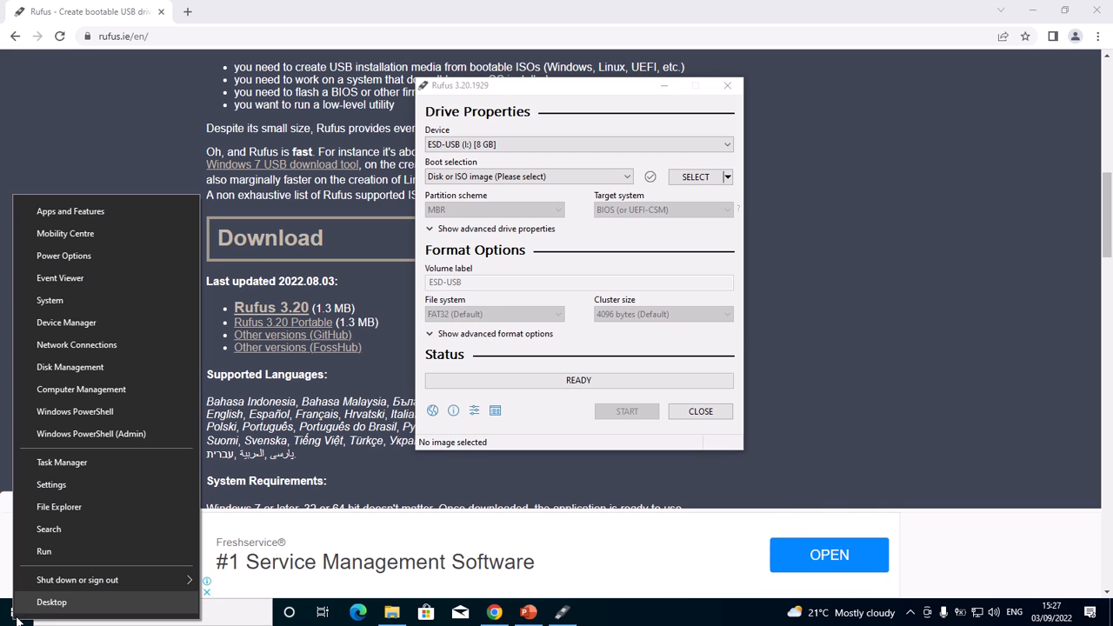
pyautogui.moveTo(82, 390)
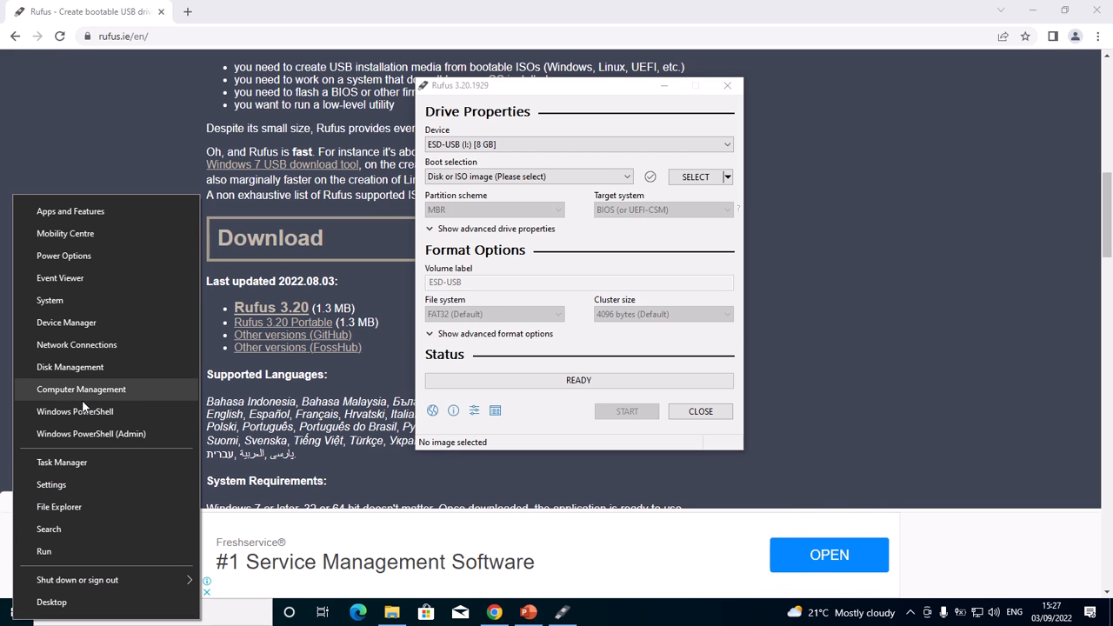
pyautogui.moveTo(101, 367)
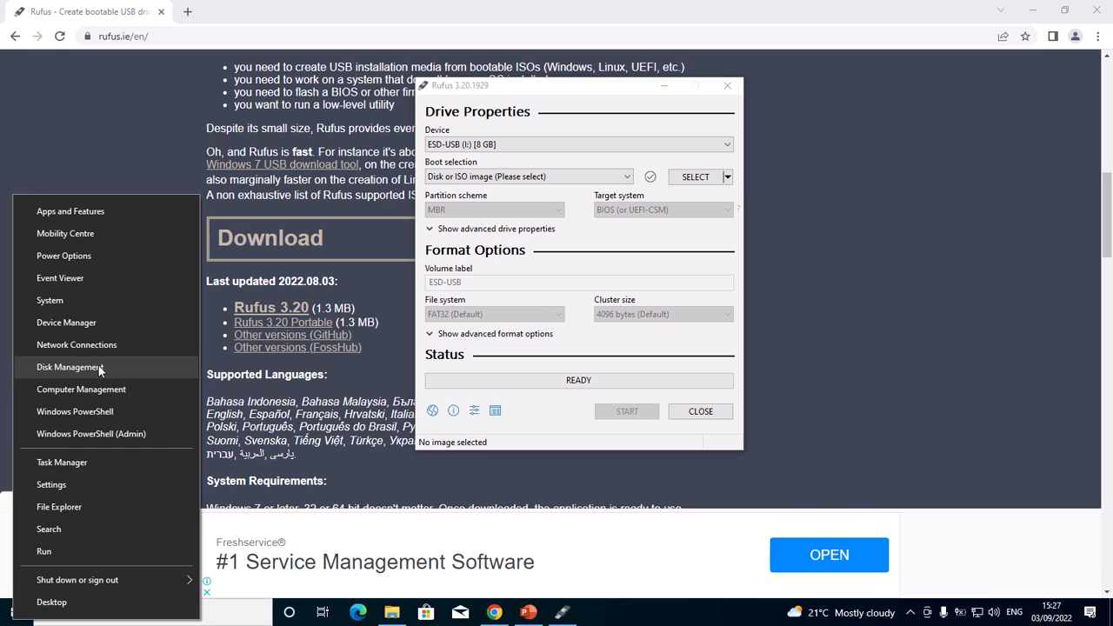
pyautogui.click(70, 365)
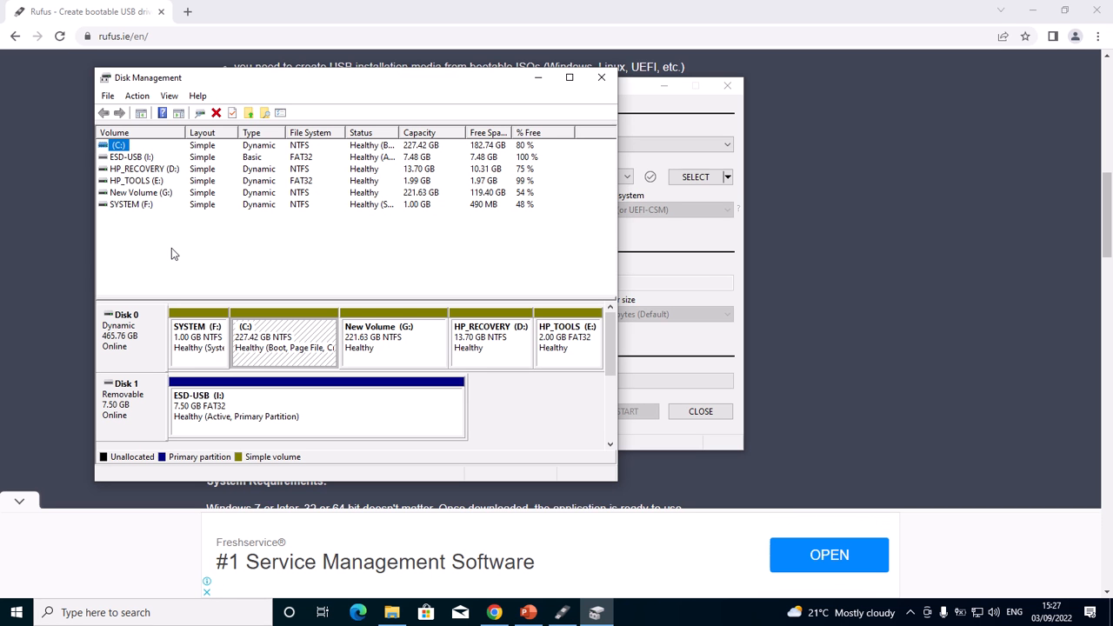
pyautogui.moveTo(160, 317)
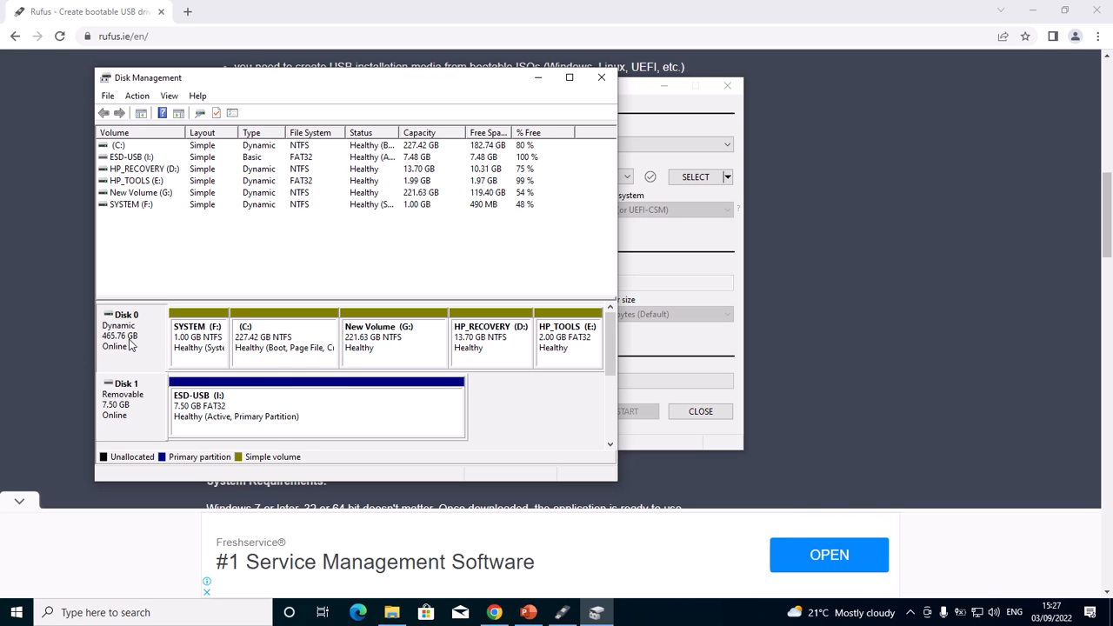
pyautogui.rightClick(128, 339)
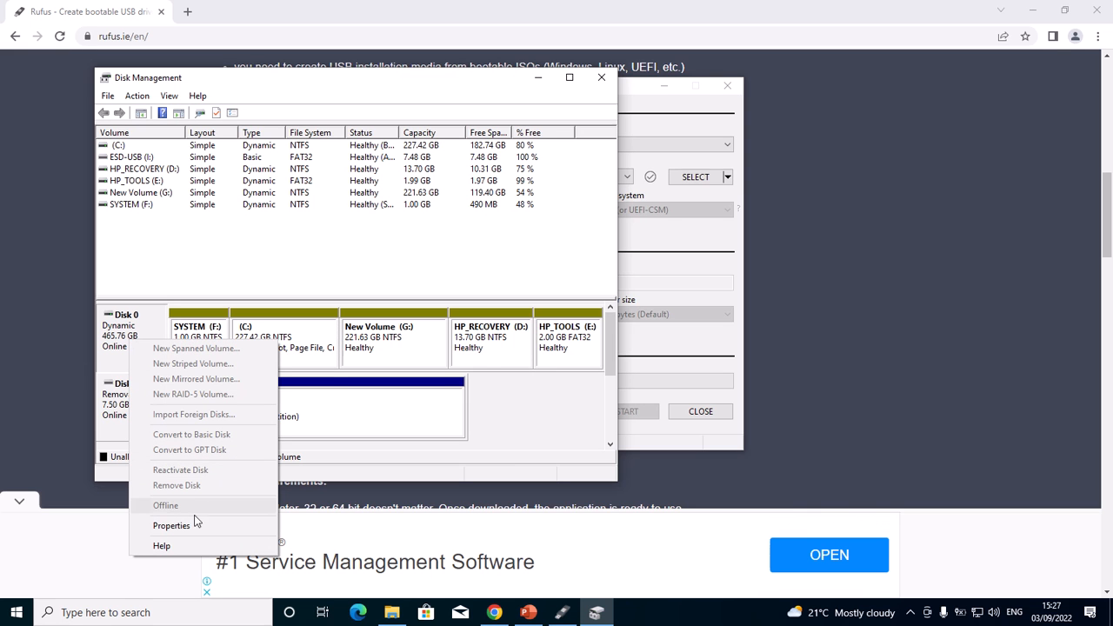
pyautogui.click(170, 525)
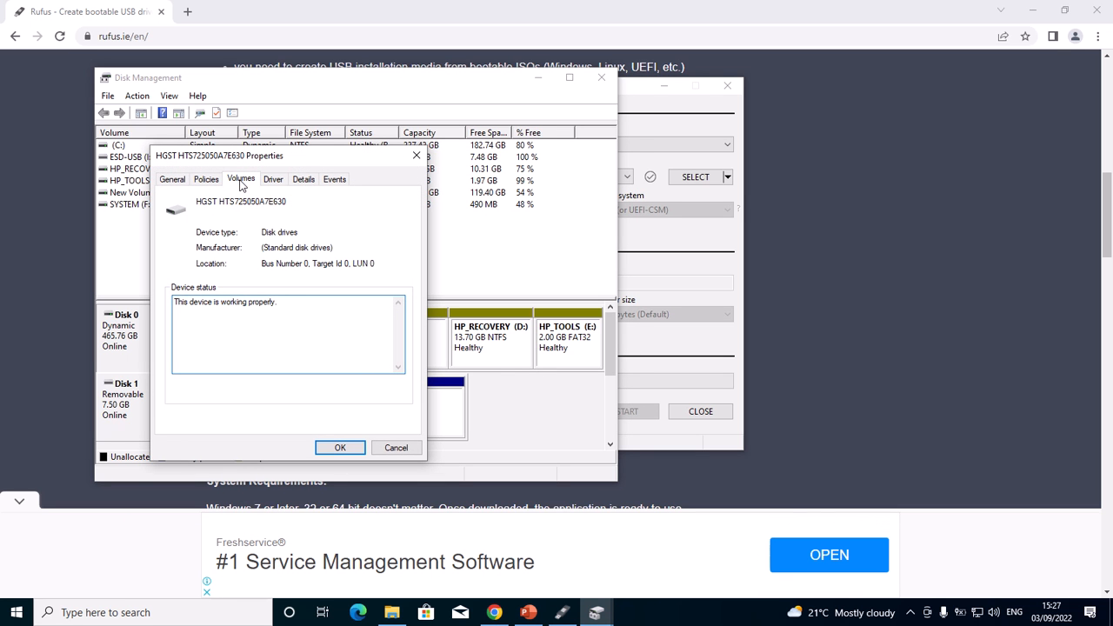
pyautogui.click(241, 179)
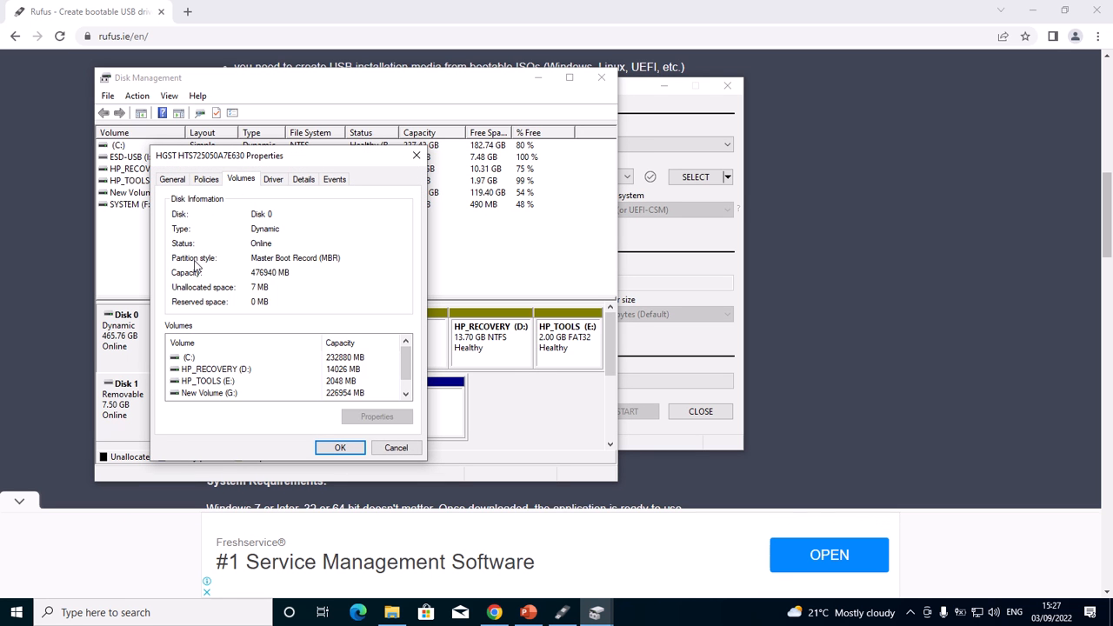
pyautogui.moveTo(313, 264)
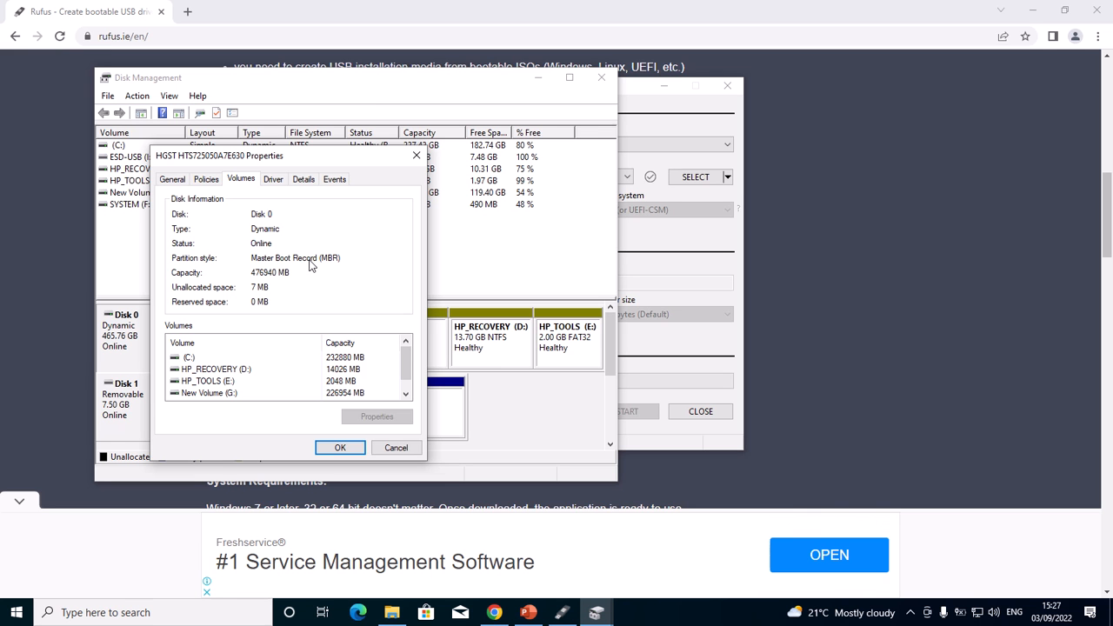
pyautogui.moveTo(417, 400)
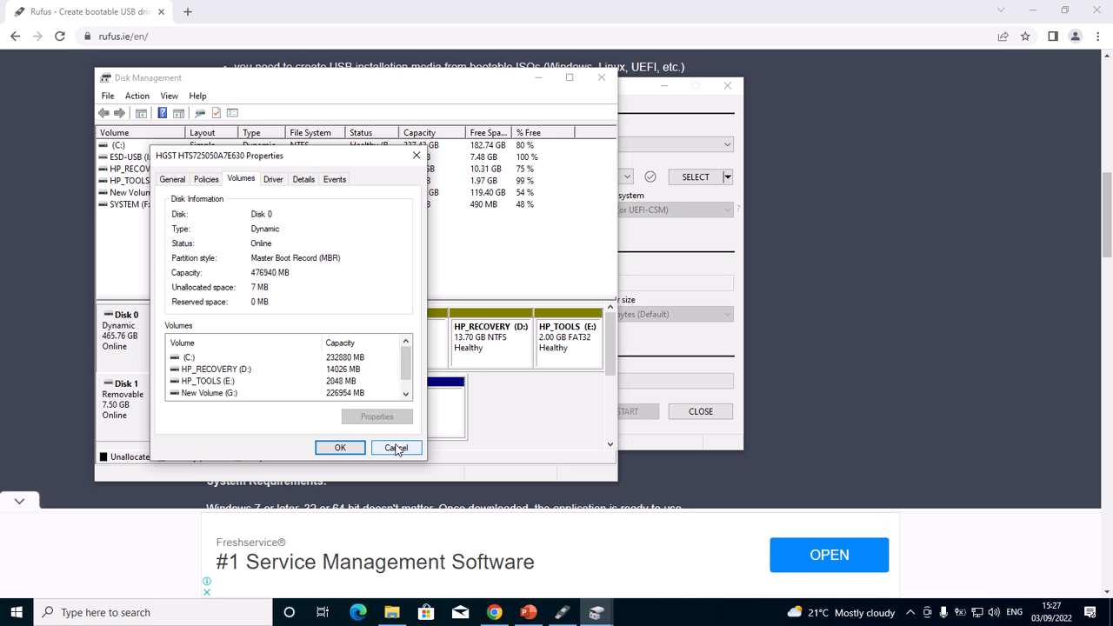
pyautogui.click(396, 447)
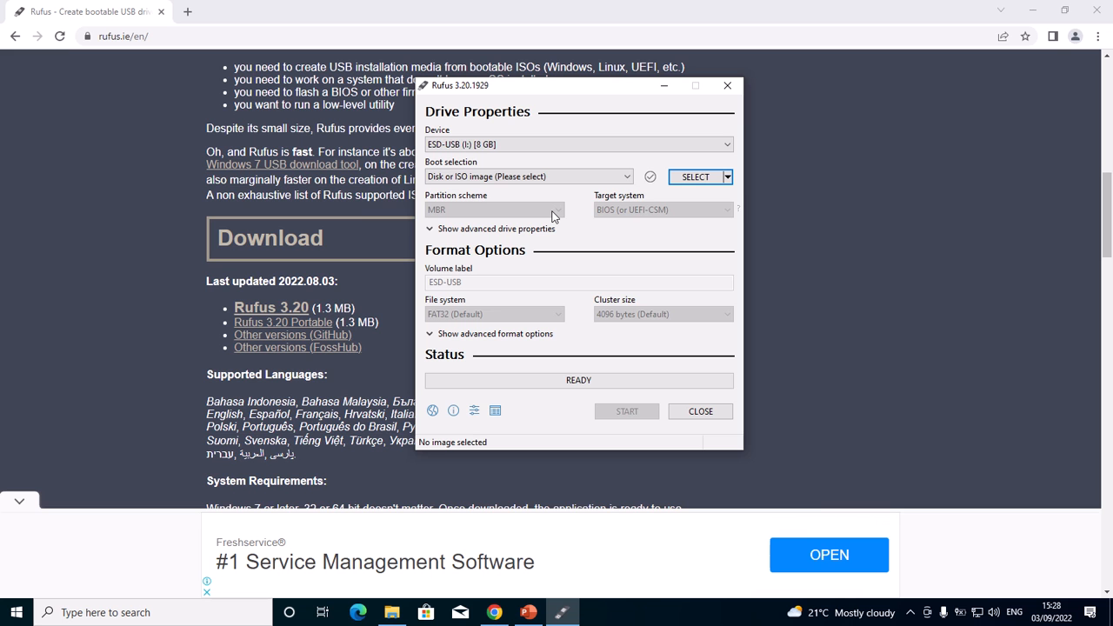
pyautogui.moveTo(695, 177)
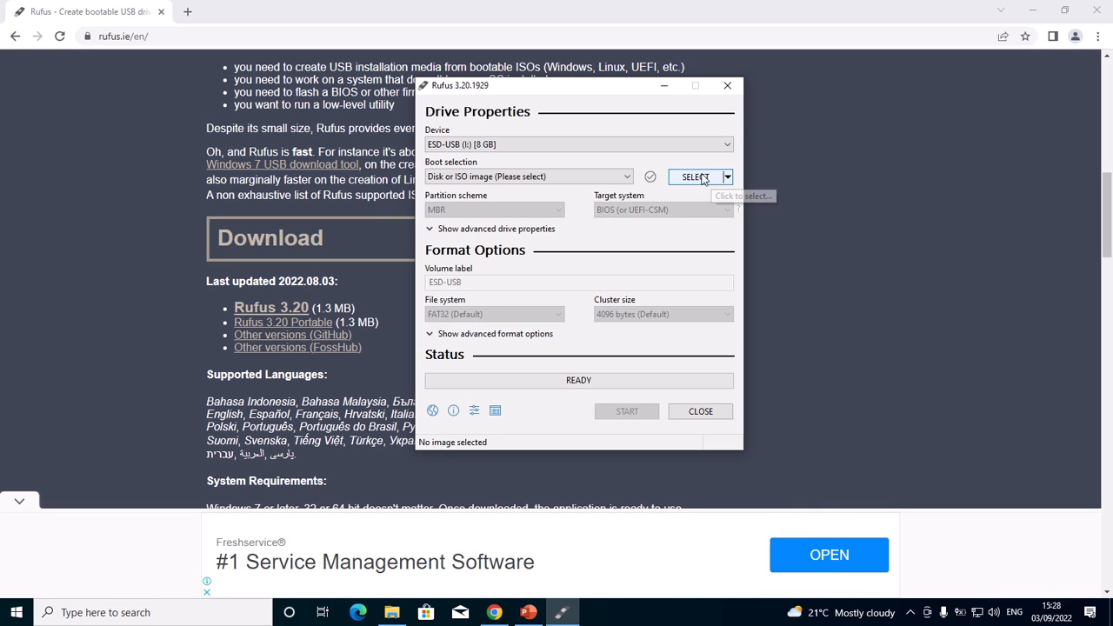
pyautogui.moveTo(543, 216)
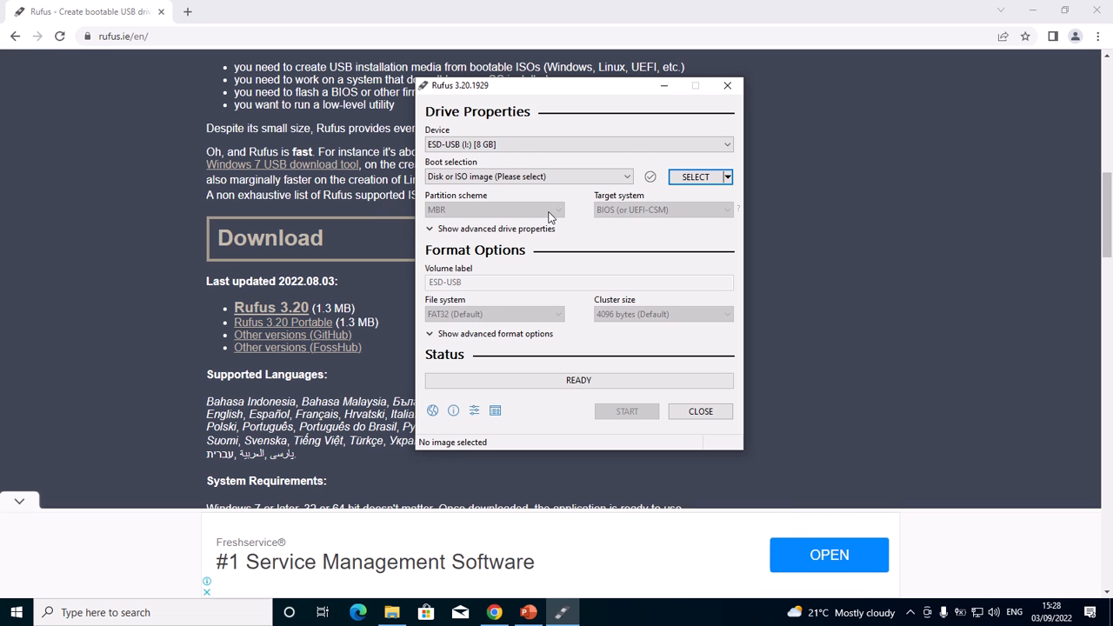
pyautogui.moveTo(539, 320)
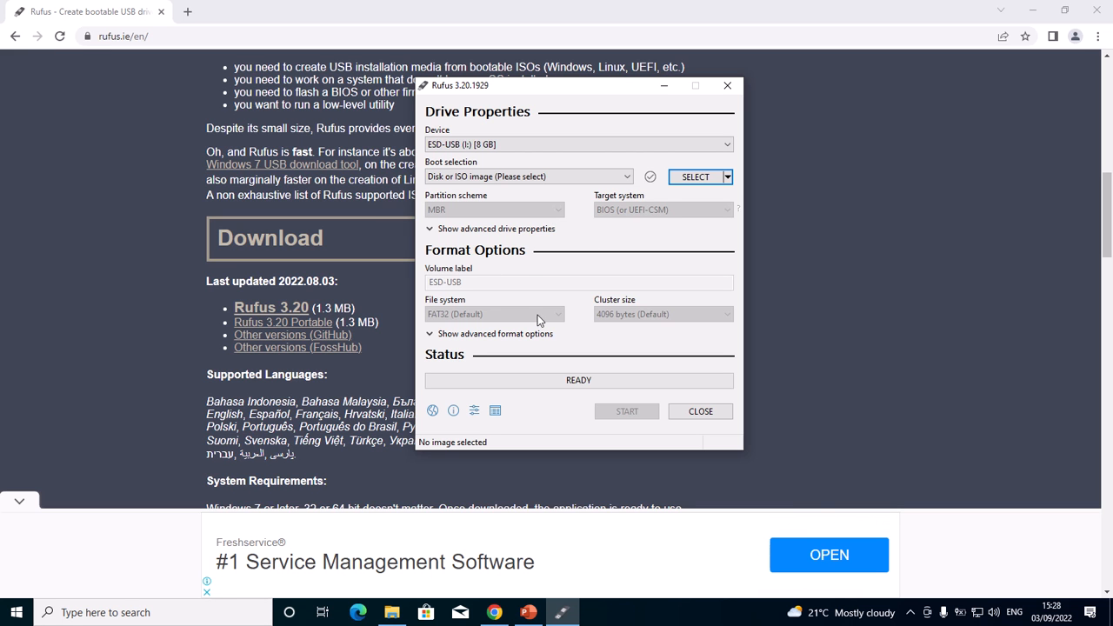
pyautogui.moveTo(494, 294)
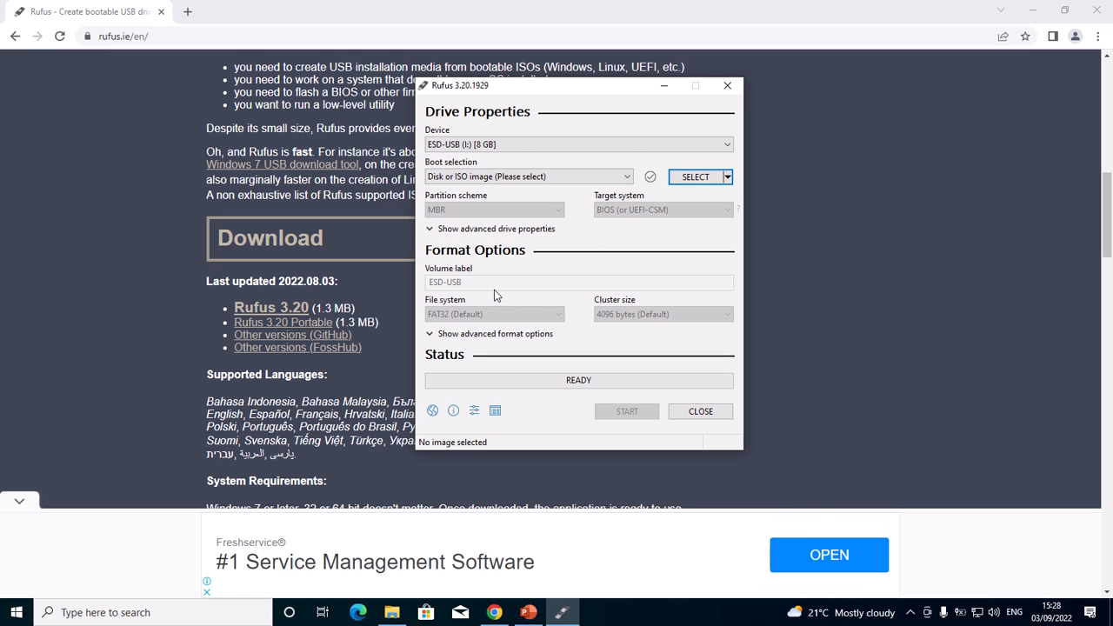
pyautogui.moveTo(520, 299)
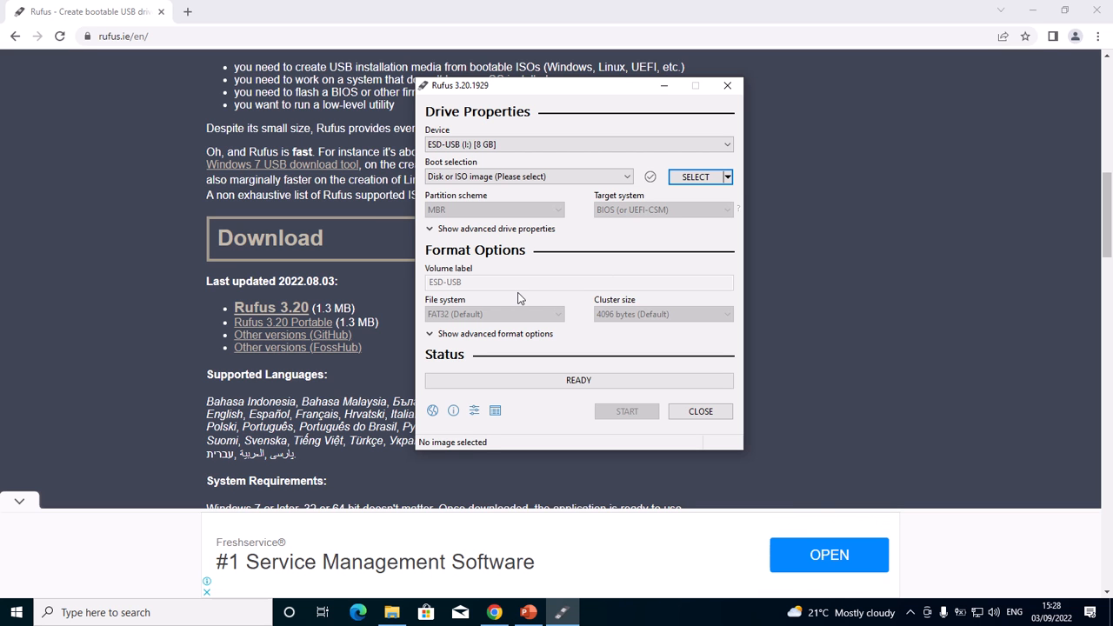
pyautogui.moveTo(633, 423)
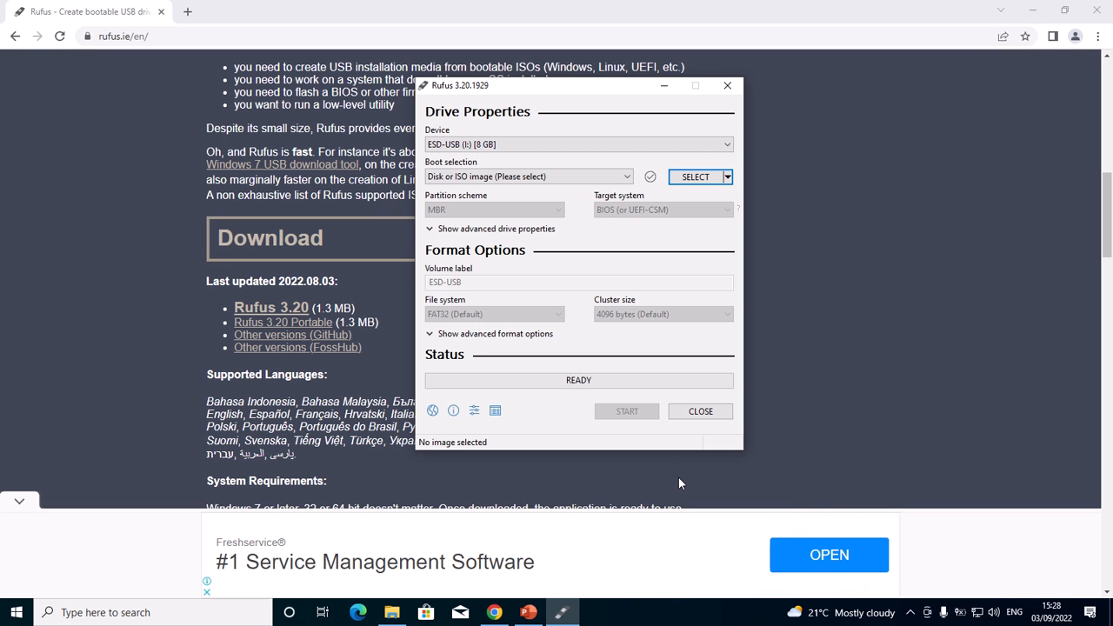
pyautogui.moveTo(600, 473)
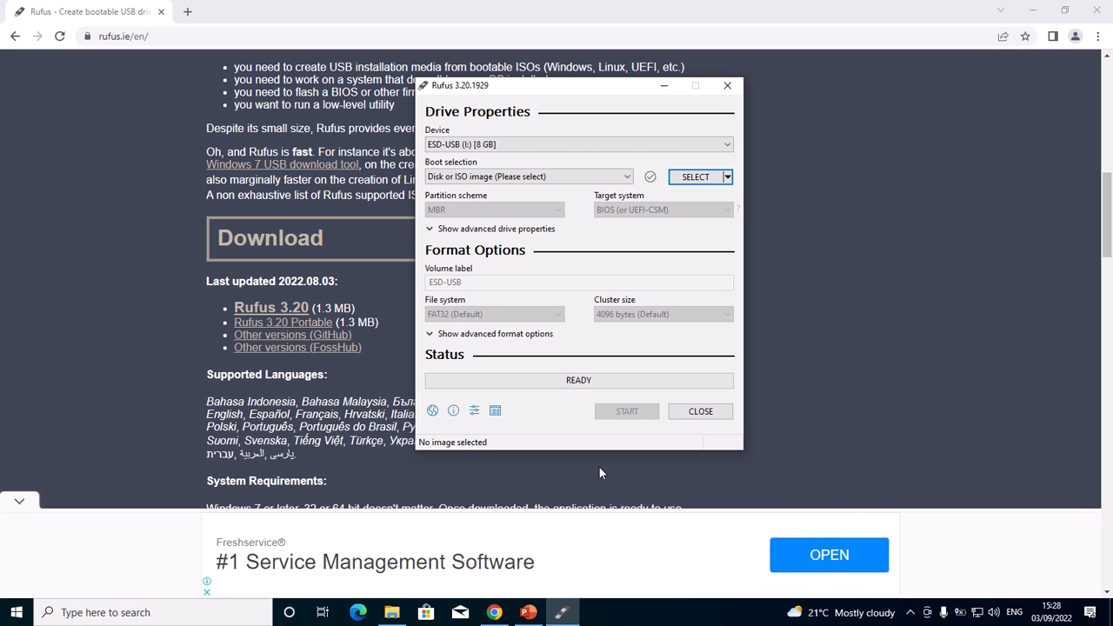
pyautogui.moveTo(838, 456)
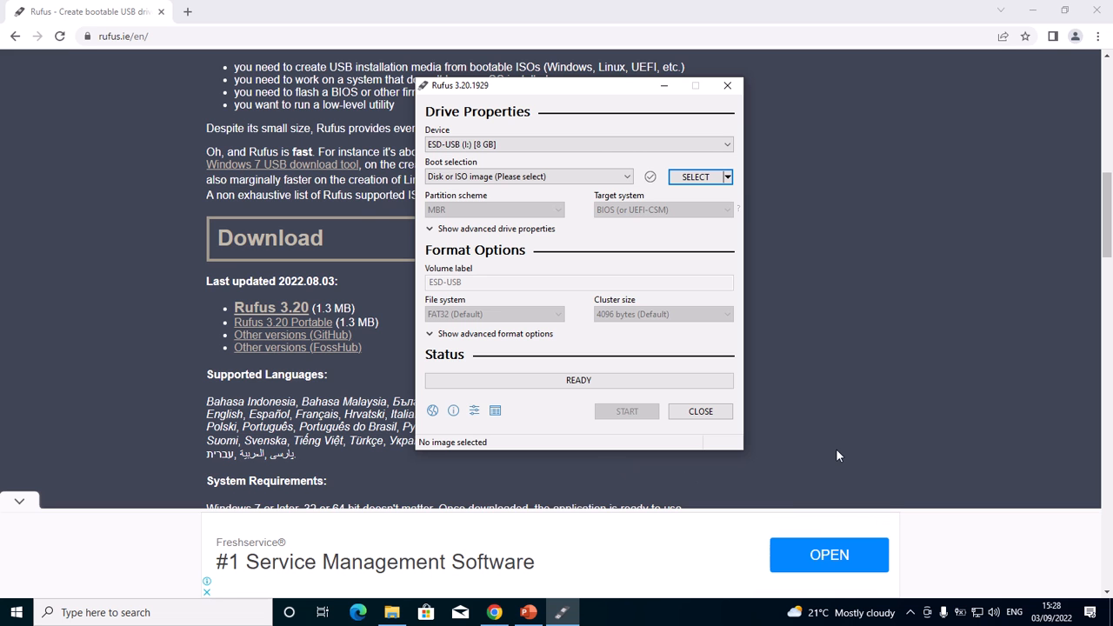
pyautogui.moveTo(811, 363)
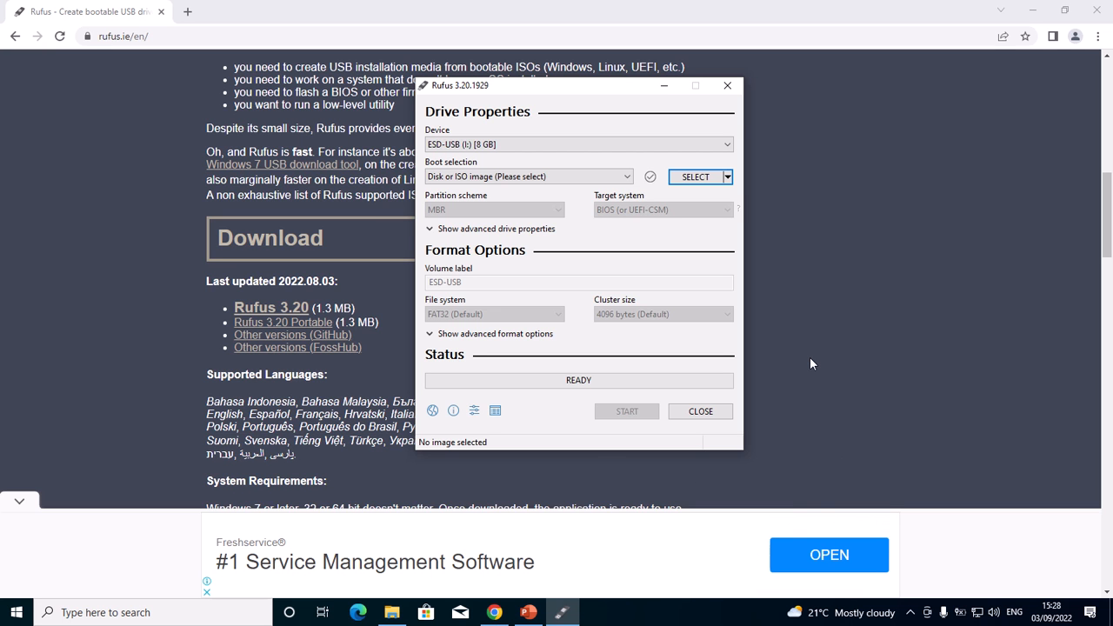
pyautogui.moveTo(793, 370)
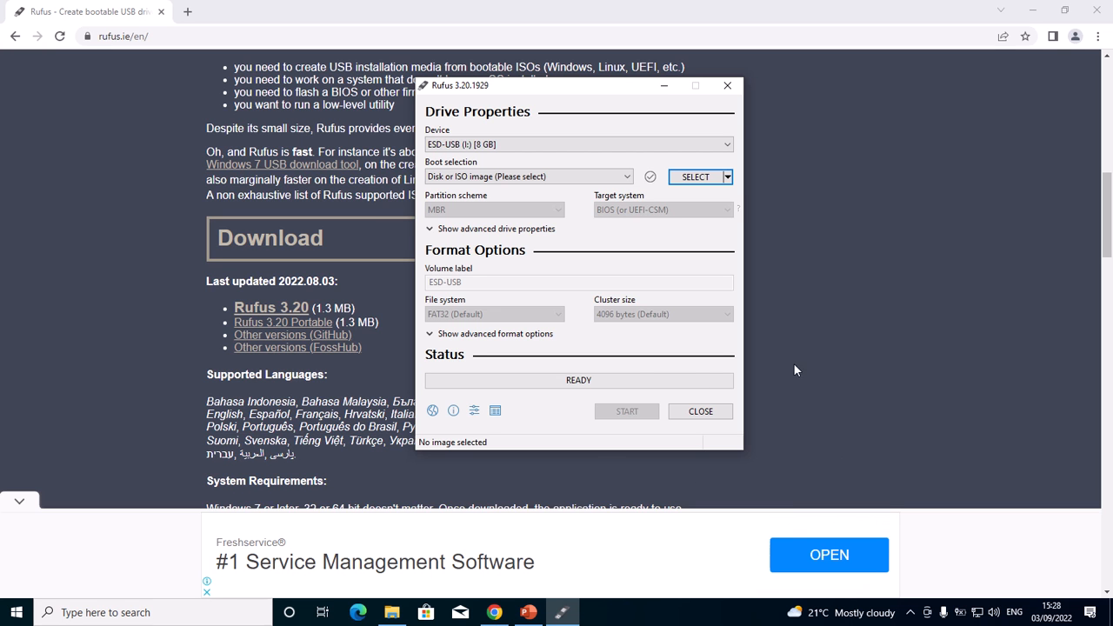
pyautogui.moveTo(799, 454)
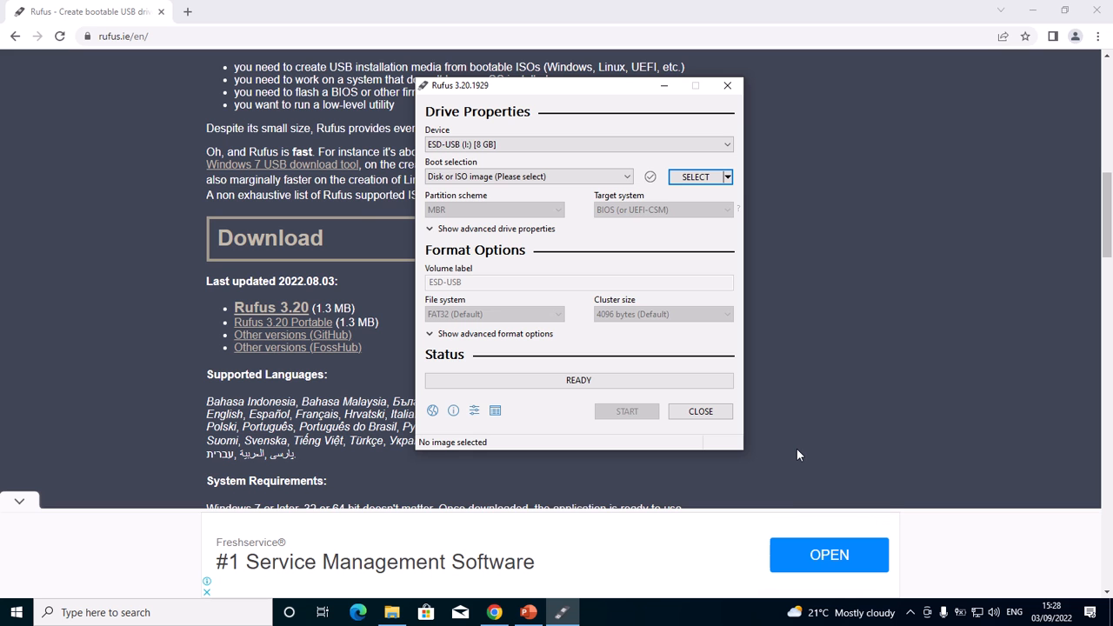